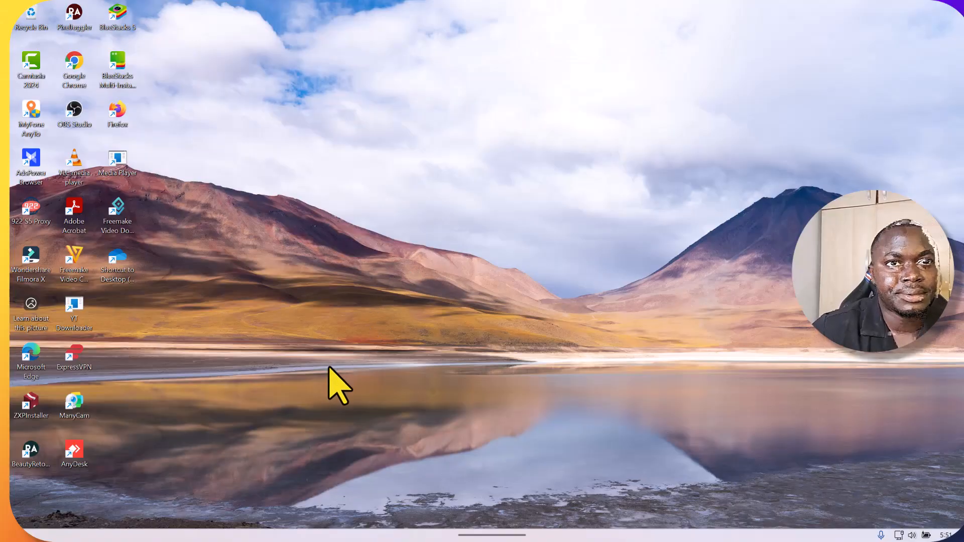
mouse_move(452, 464)
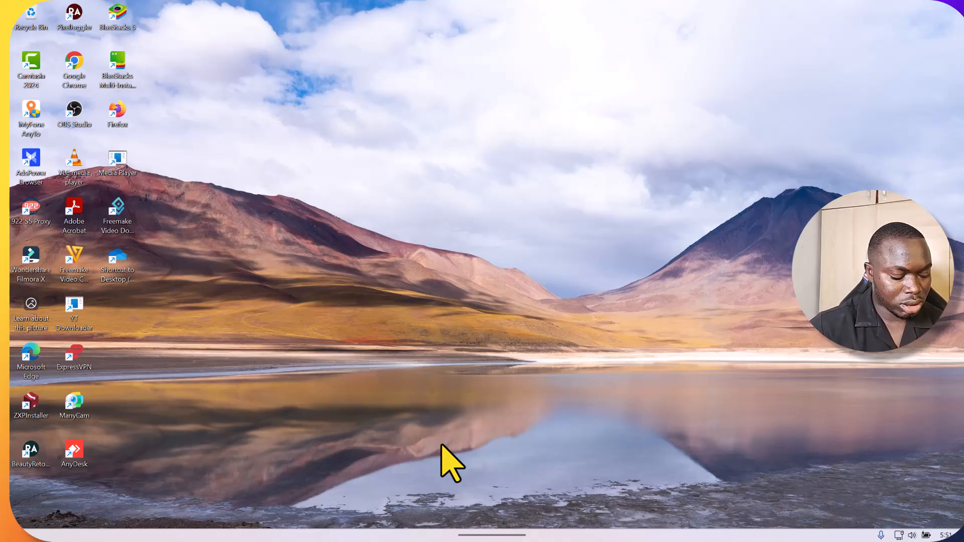
Step: Search the Start menu for 'mini' to find Anaconda Prompt (miniconda3)
click(219, 523)
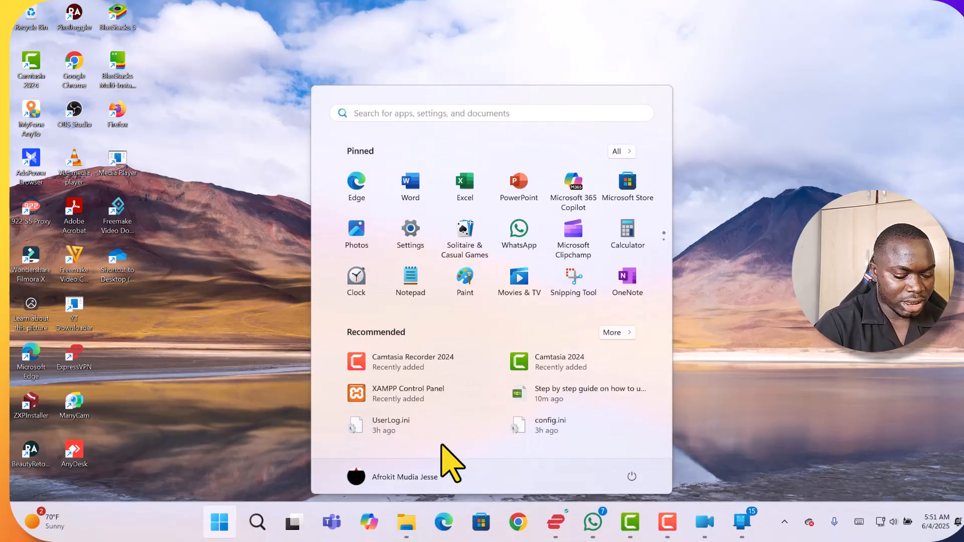
text(mini)
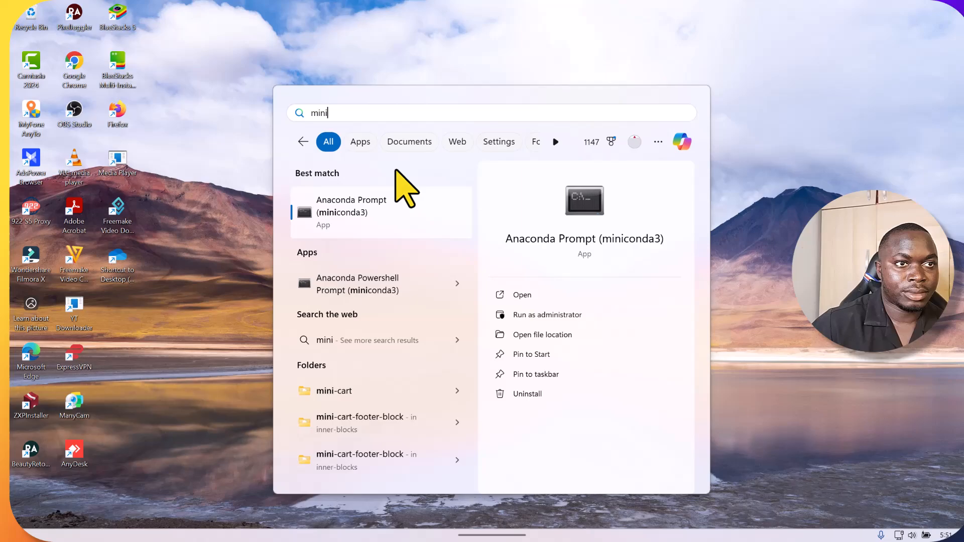
mouse_move(588, 261)
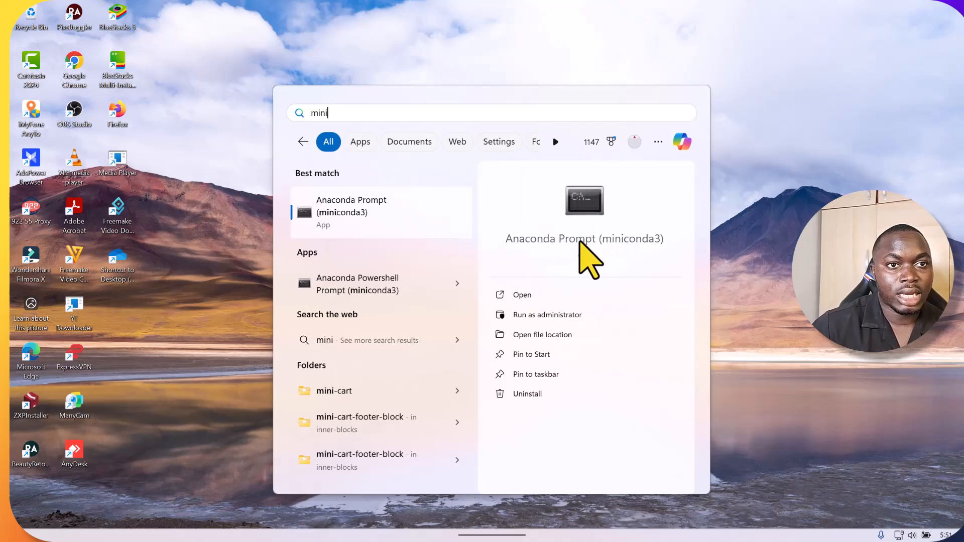
mouse_move(583, 259)
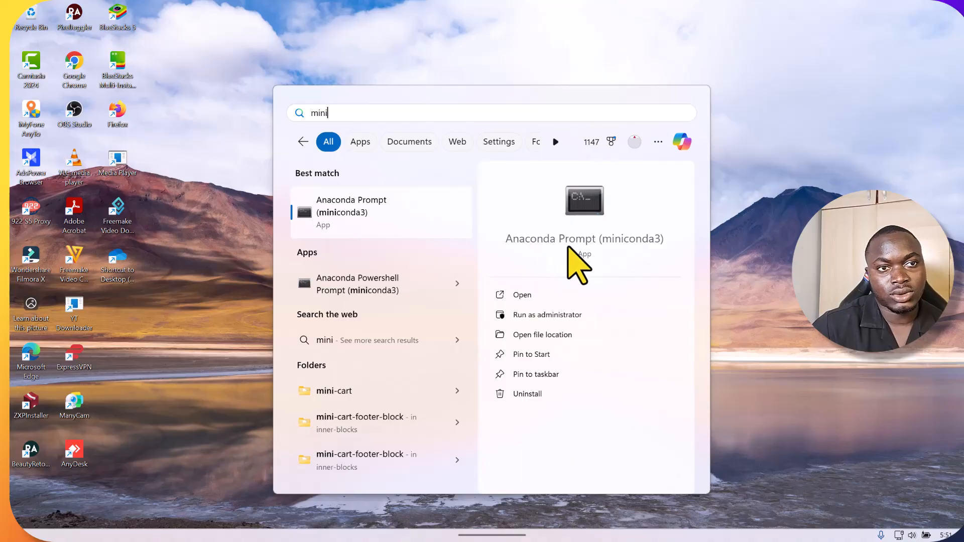
mouse_move(574, 261)
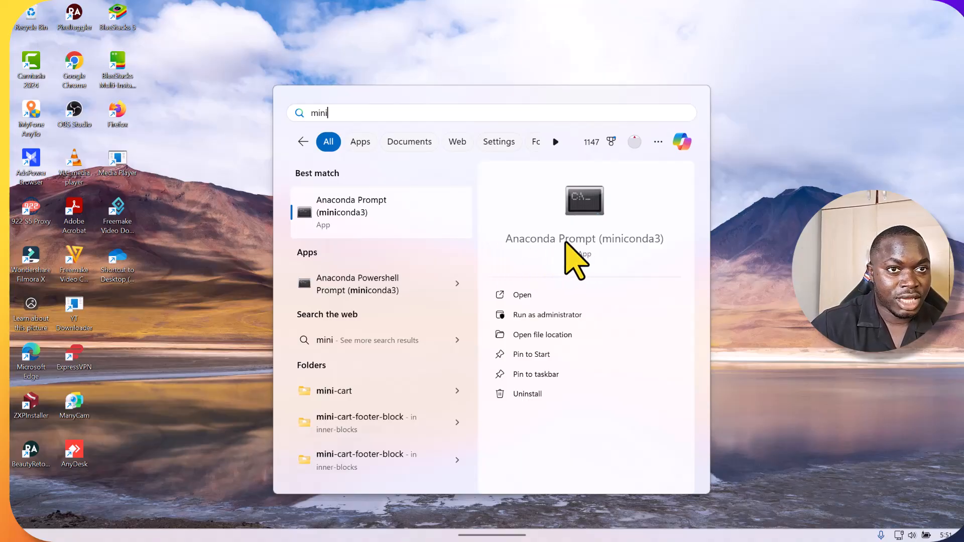
mouse_move(525, 264)
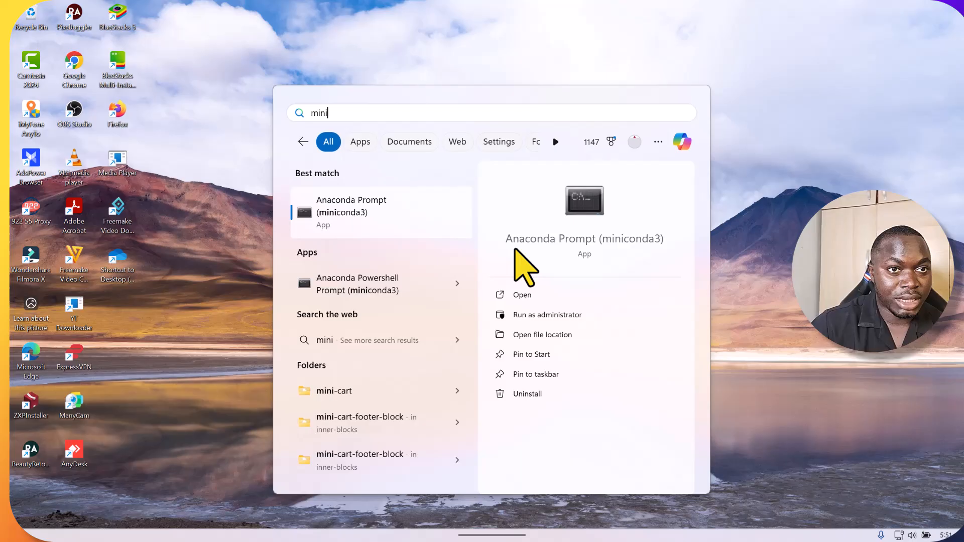
mouse_move(532, 264)
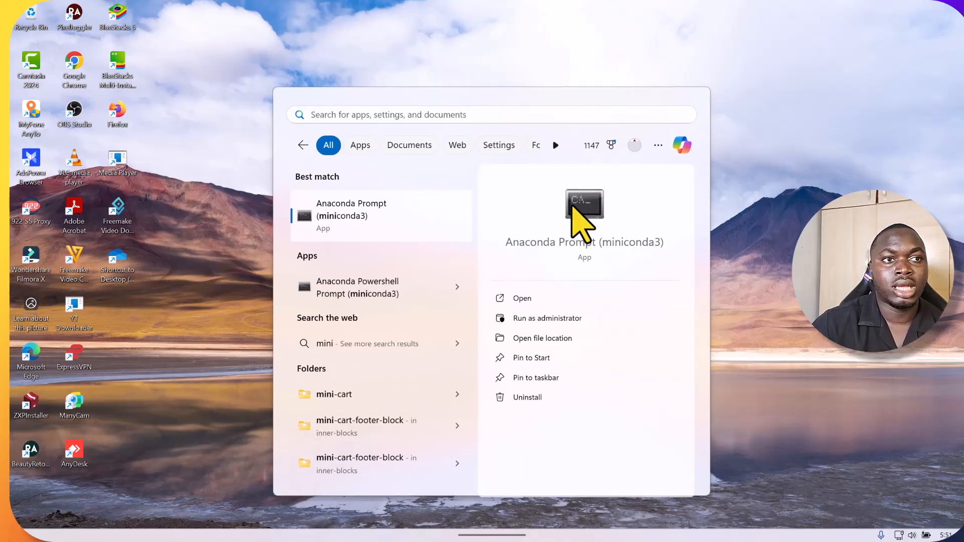
Step: Launch Anaconda Prompt, change into the avatarify-python folder and enter run_windows without running it
click(521, 298)
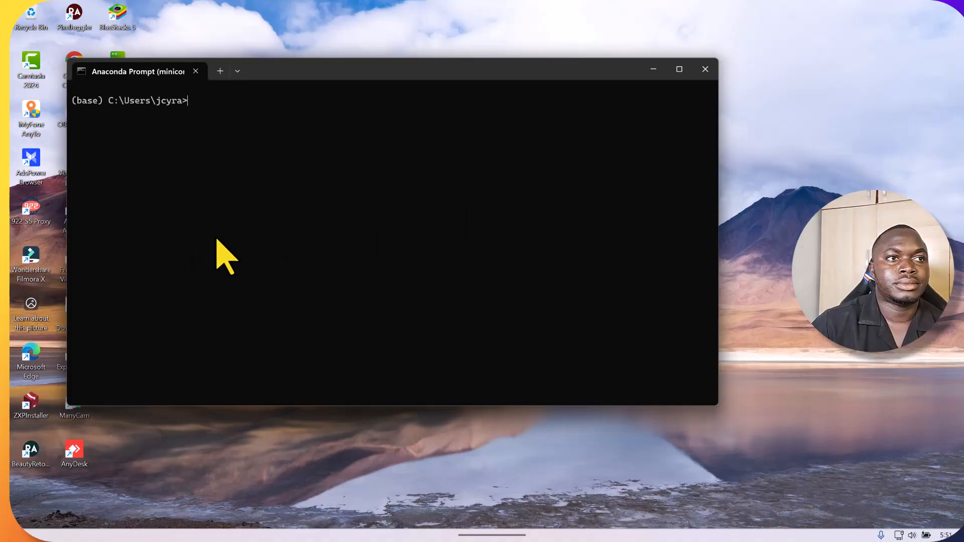
mouse_move(237, 261)
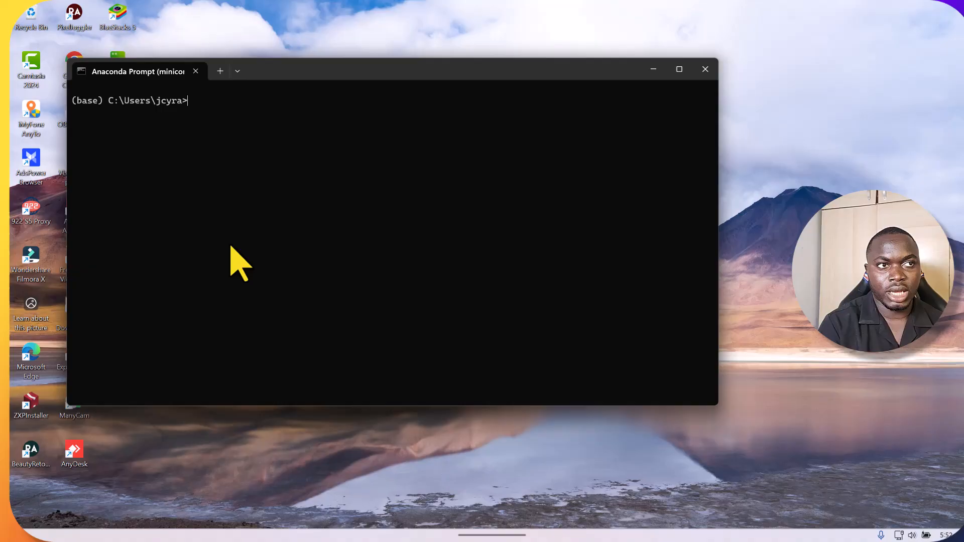
text(cd a)
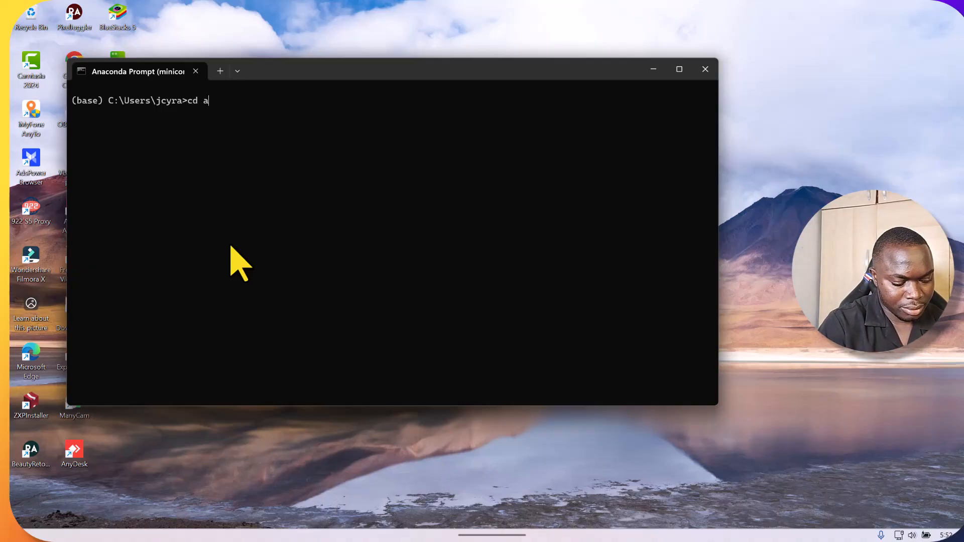
text(vatarify-)
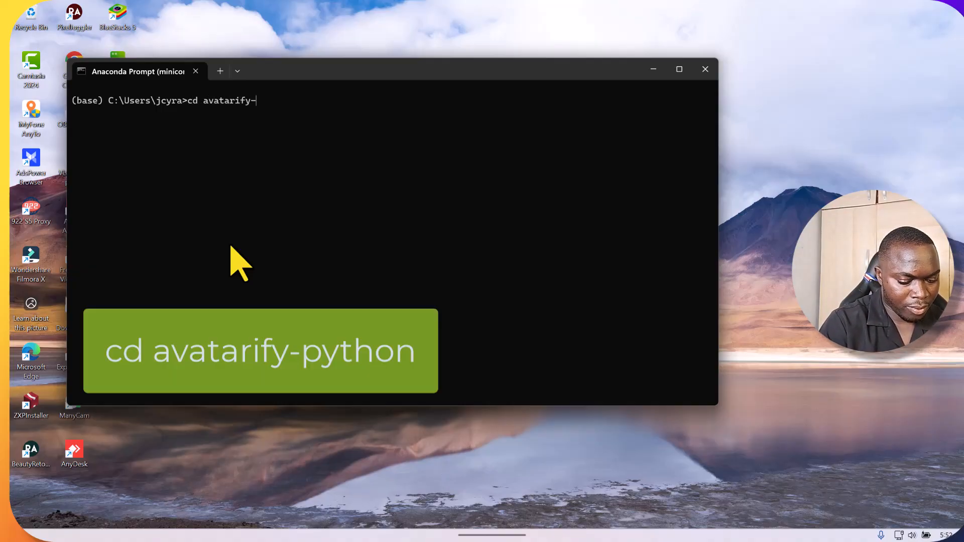
text(pyth0)
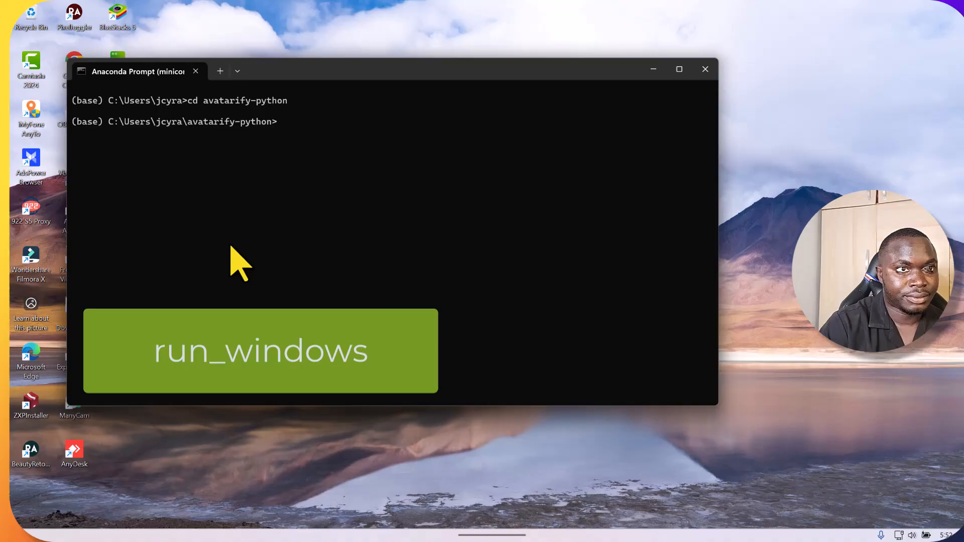
text(run)
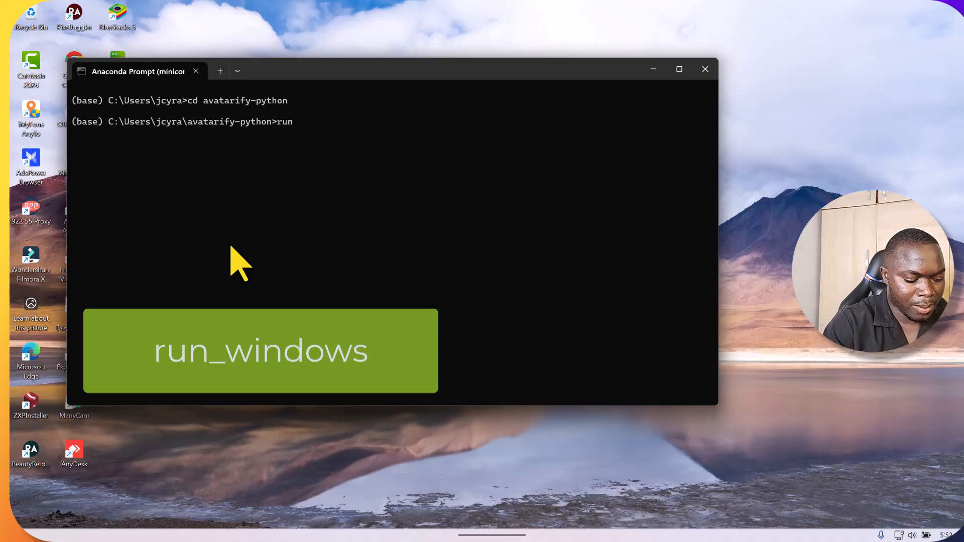
text(_windows)
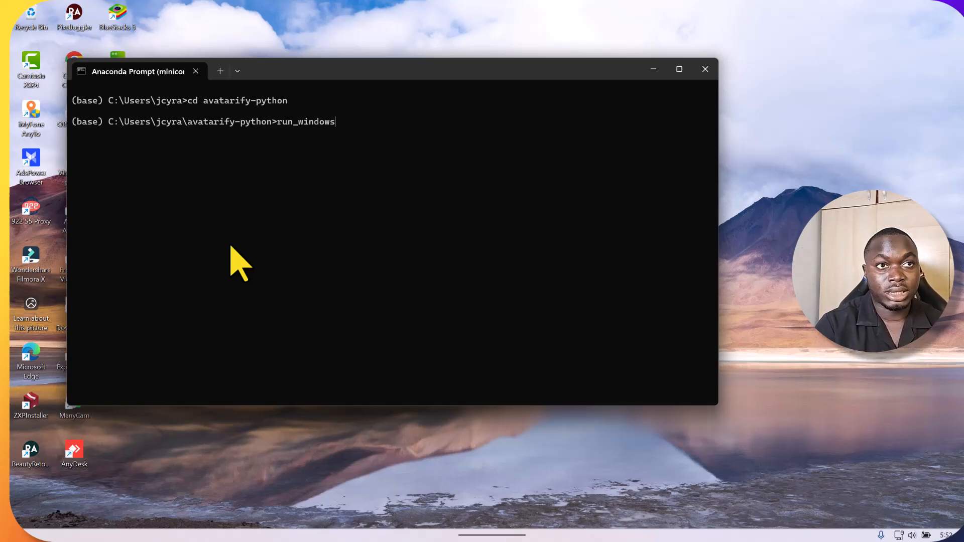
Step: Run run_windows so Avatarify loads its predictor and lists the control keys
key(Return)
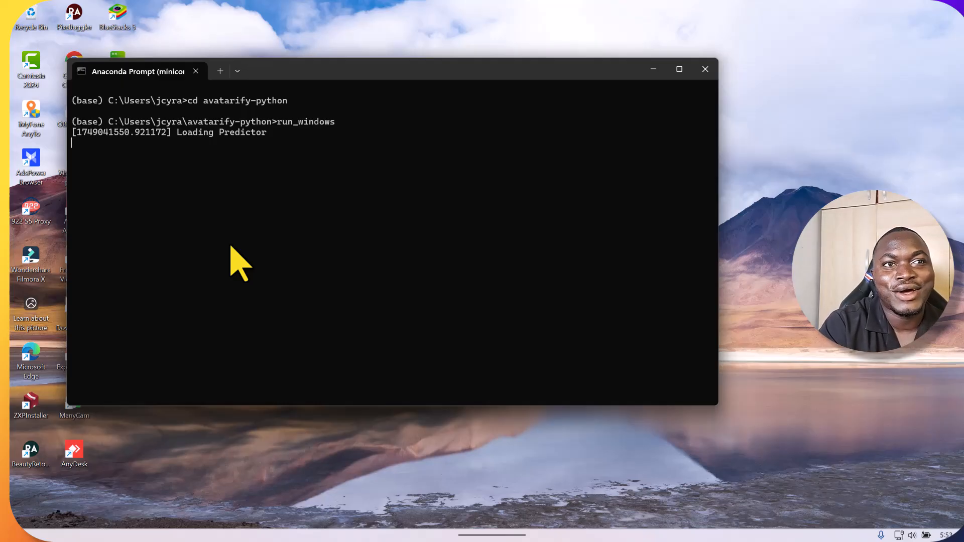
mouse_move(551, 410)
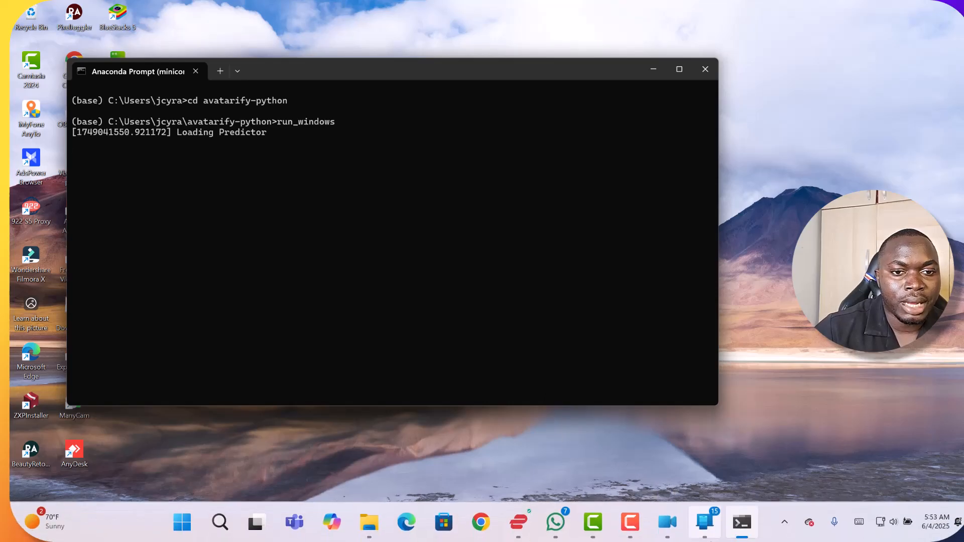
mouse_move(742, 523)
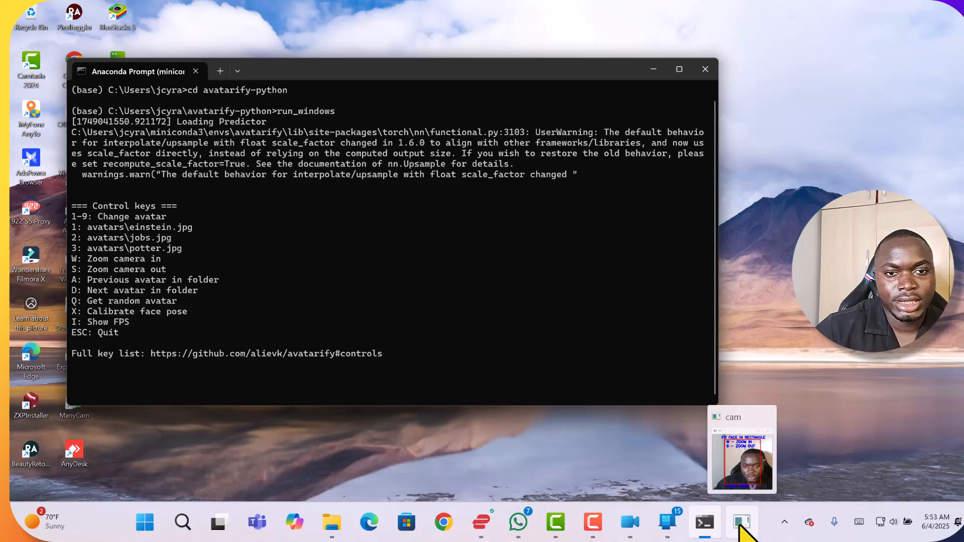
Step: Bring up the cam preview window to fit the face in the red rectangle
click(741, 522)
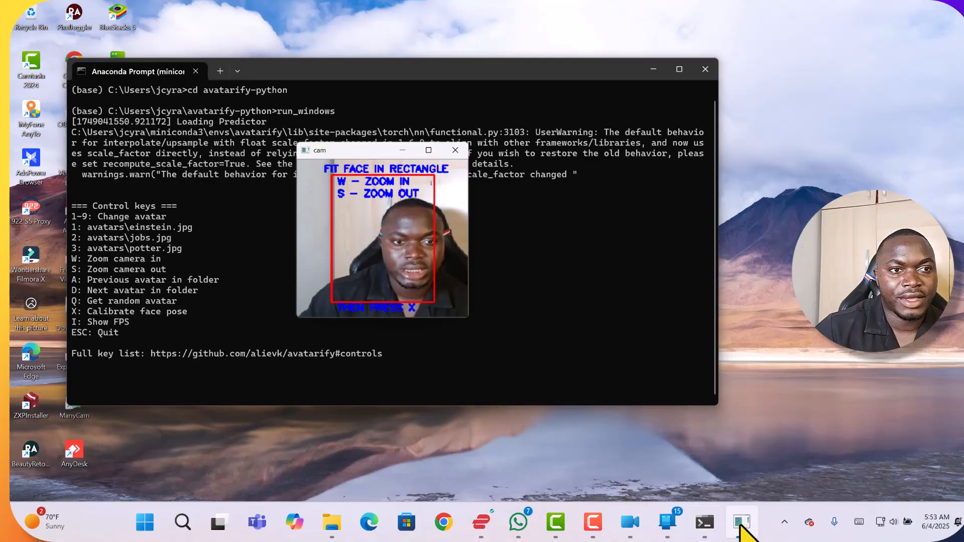
mouse_move(668, 522)
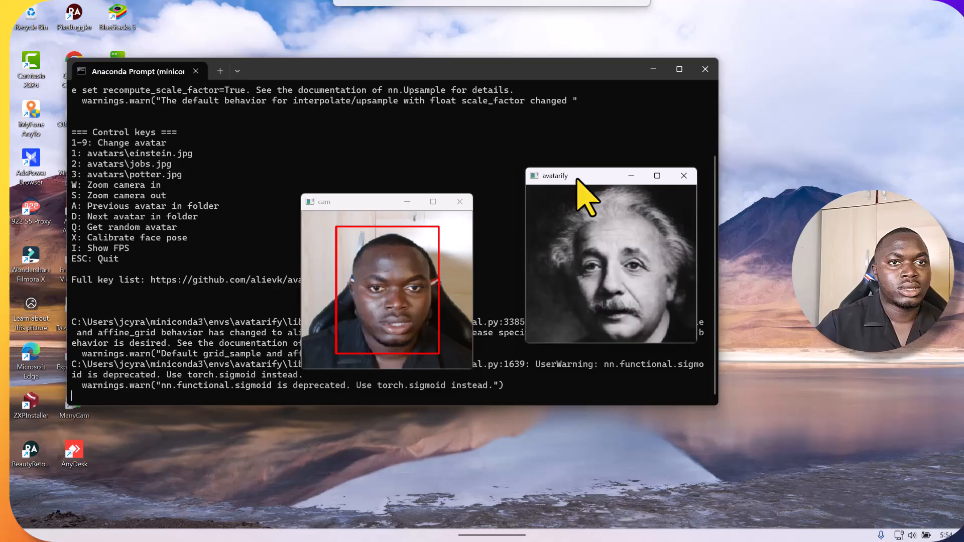
Step: Move the Einstein avatar window beside the webcam preview so it mirrors the face
drag(554, 175, 562, 211)
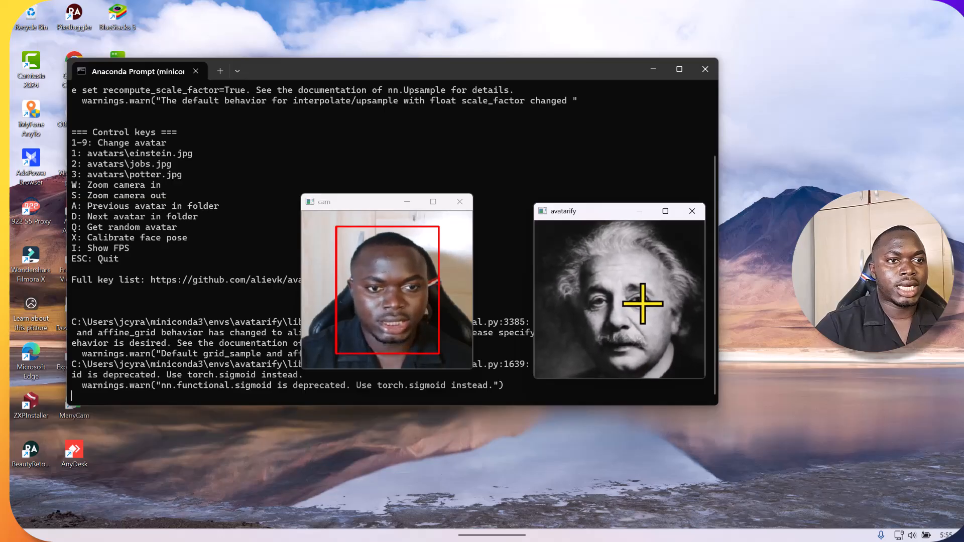
mouse_move(470, 283)
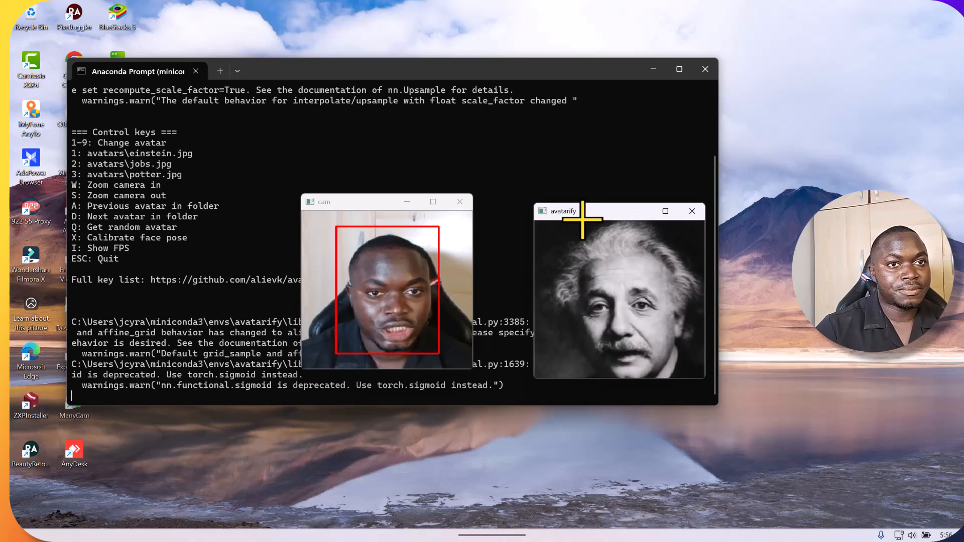
mouse_move(591, 246)
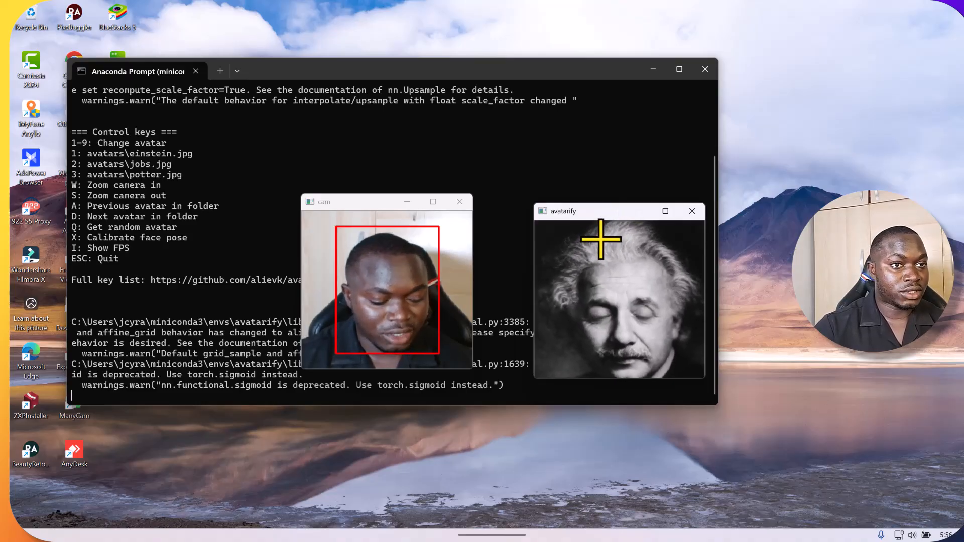
Step: Cycle the avatar through potter, jobs and einstein portraits twice using keys 3, 2, 1
key(3)
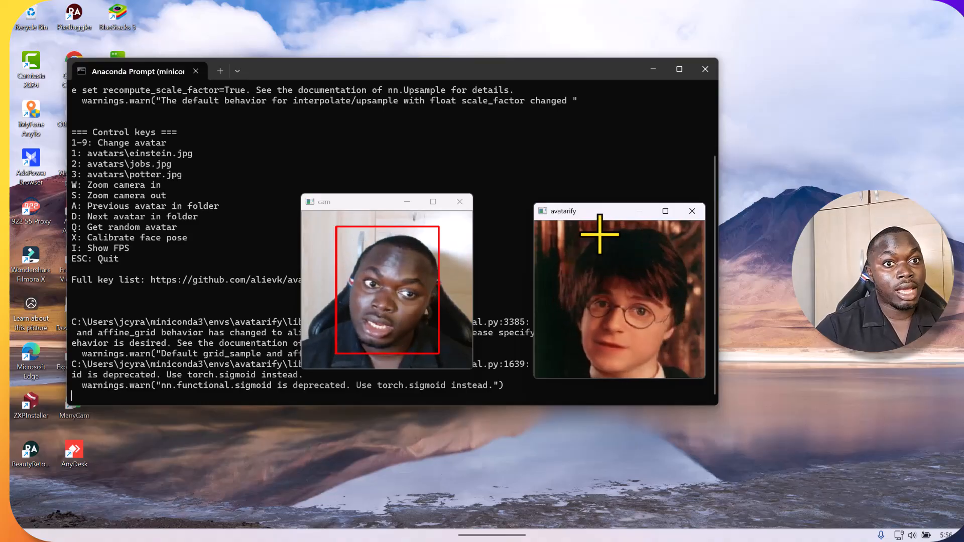
key(2)
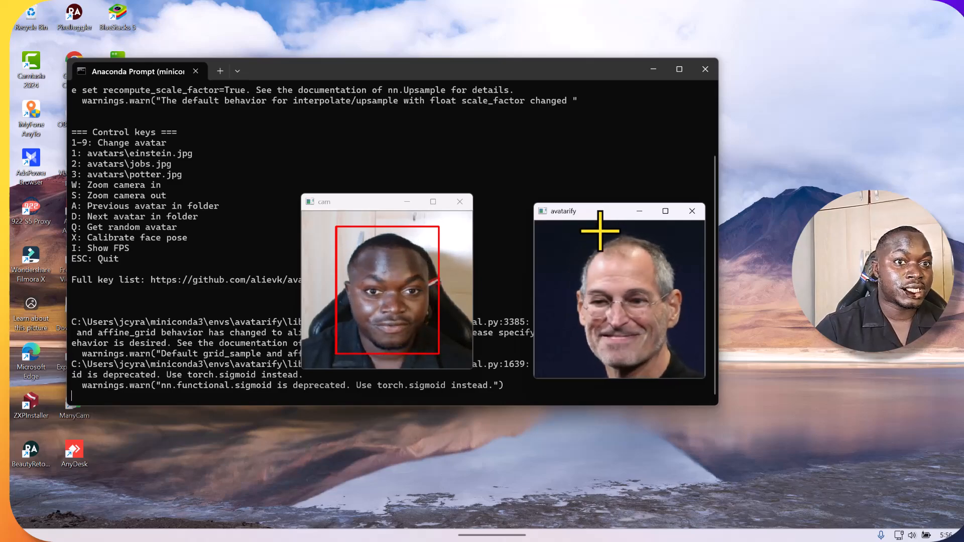
key(1)
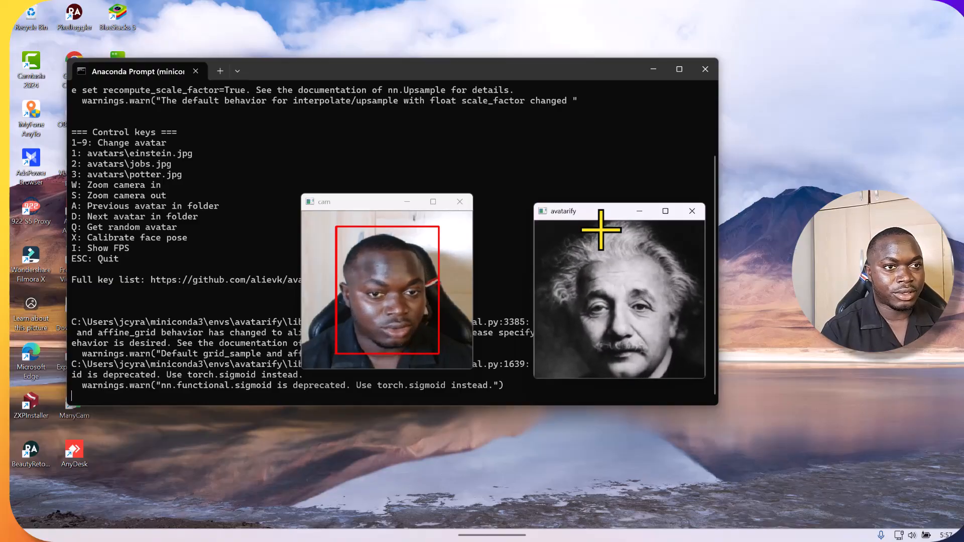
key(3)
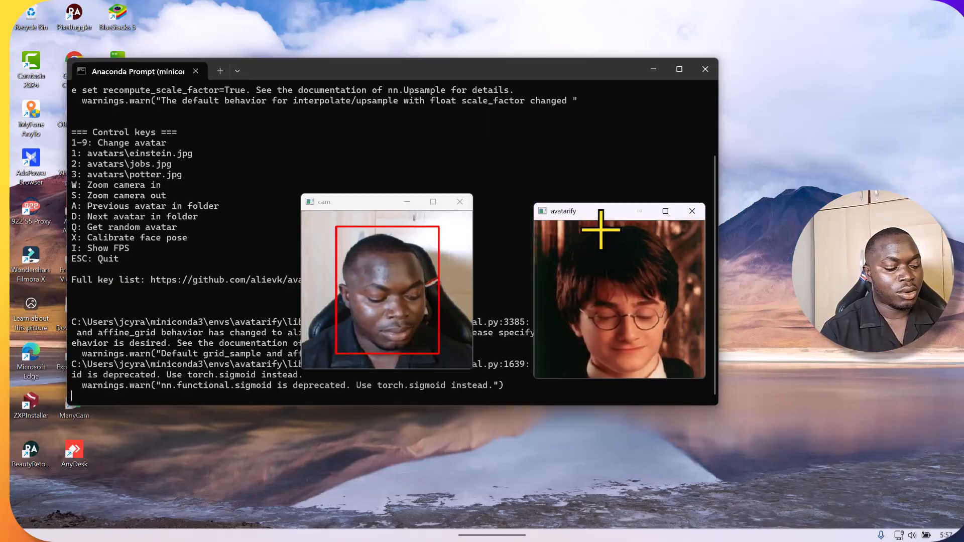
key(2)
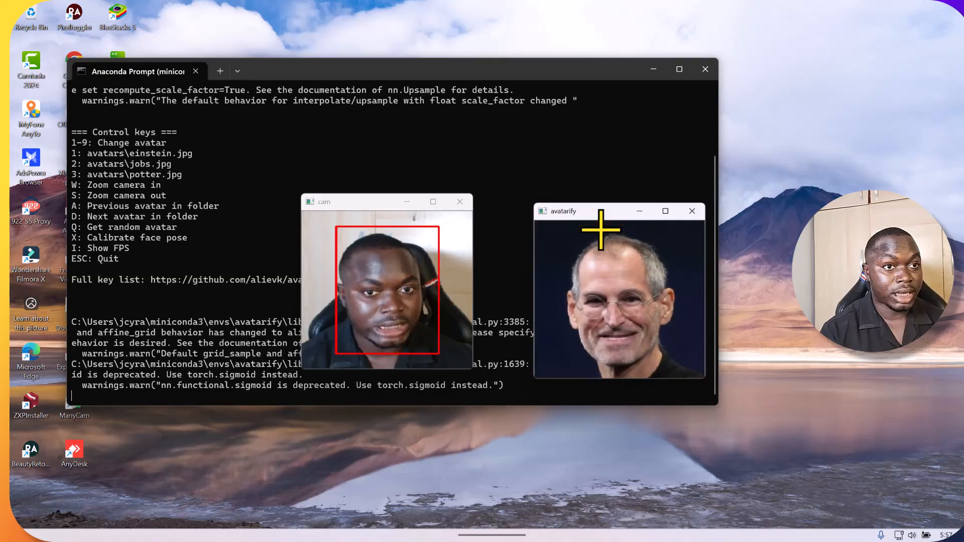
key(1)
text(obs)
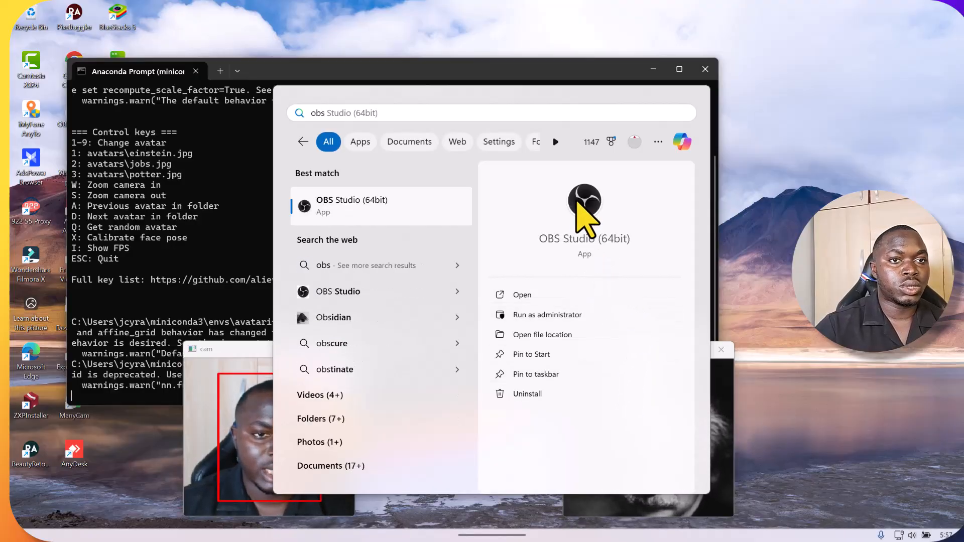
mouse_move(325, 116)
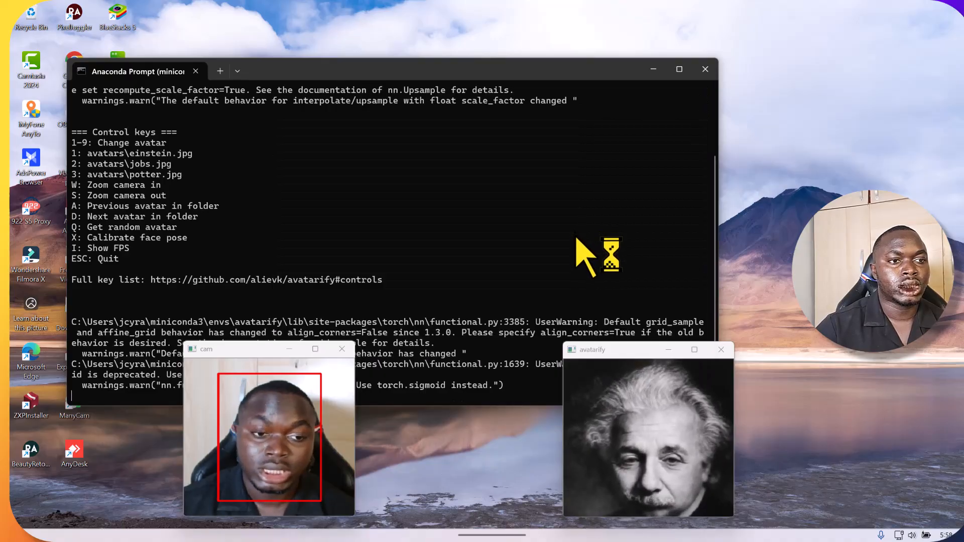
mouse_move(579, 246)
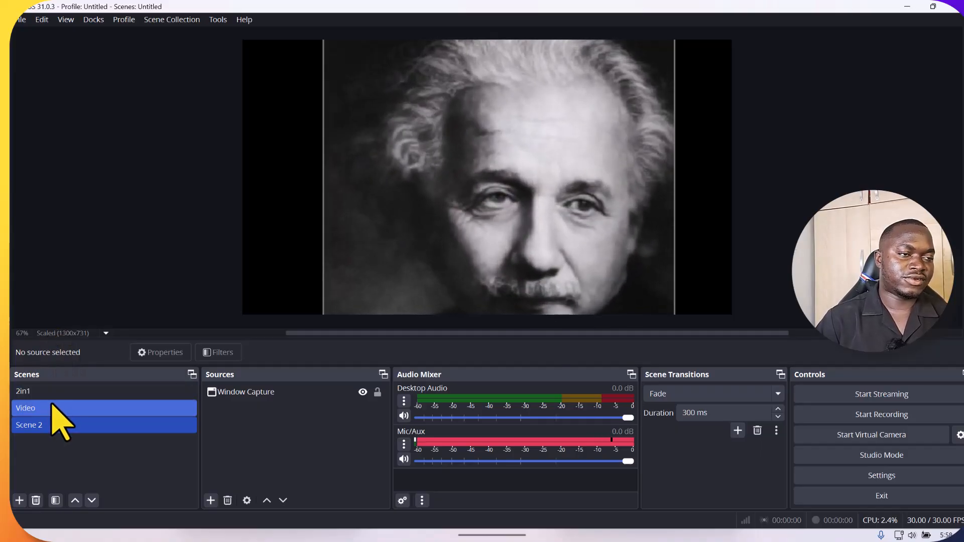
Step: Make Scene 2 active and add a Window Capture source showing the Einstein avatar
click(29, 425)
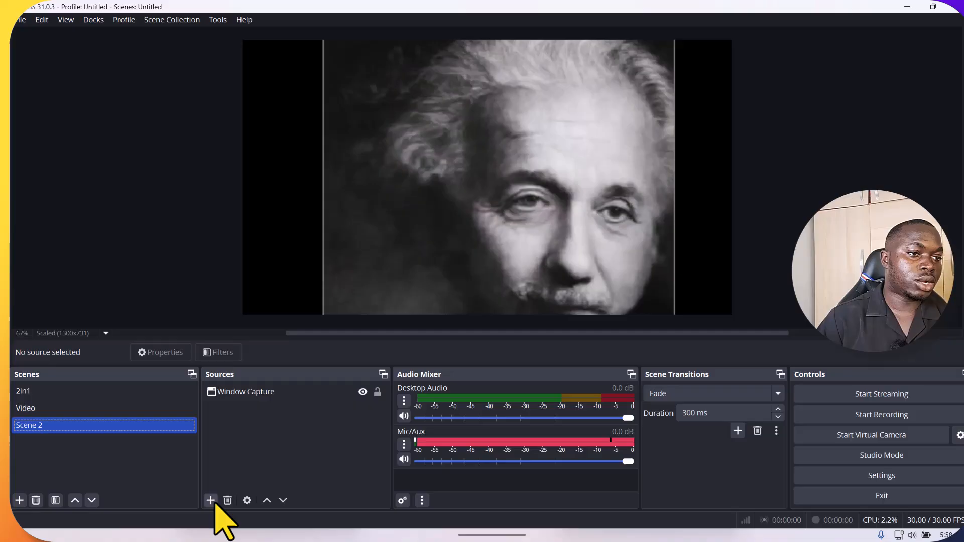
click(210, 501)
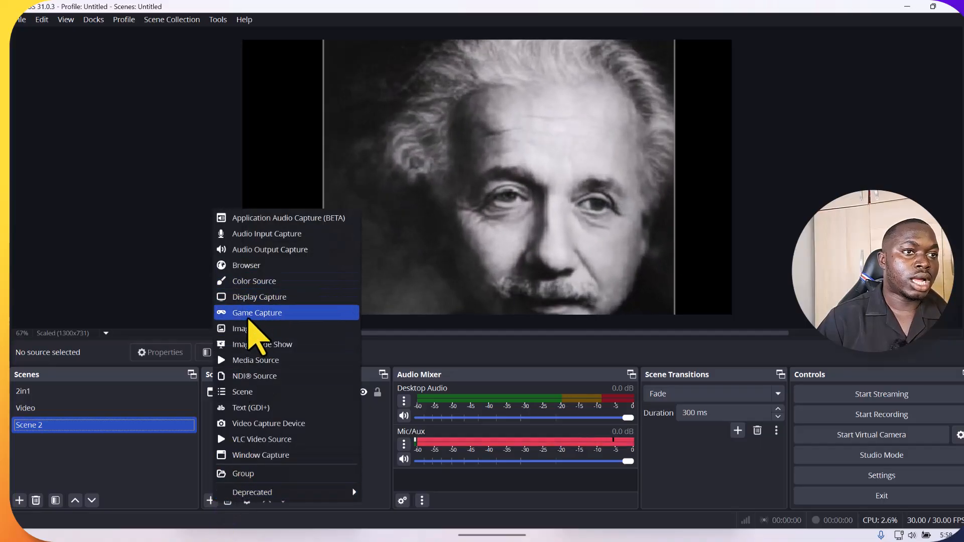
mouse_move(269, 423)
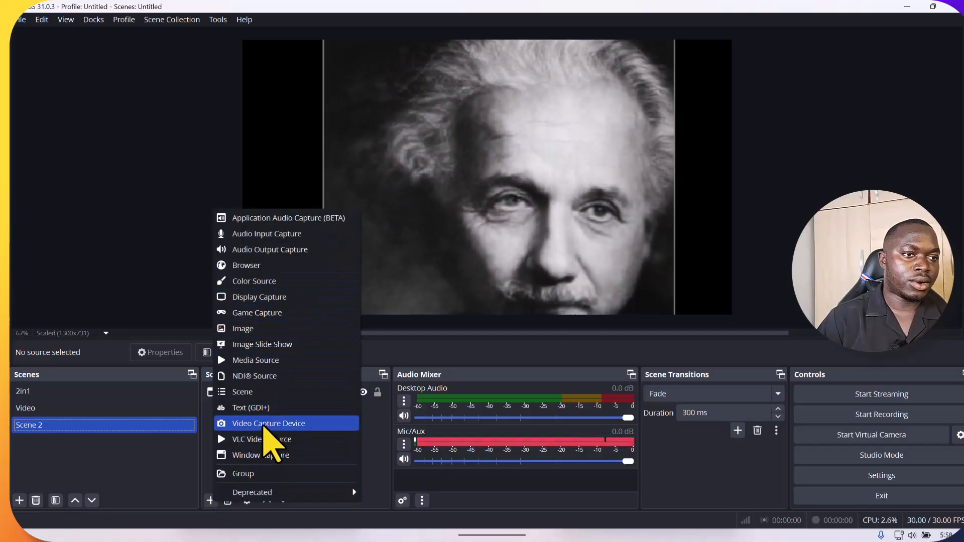
mouse_move(278, 456)
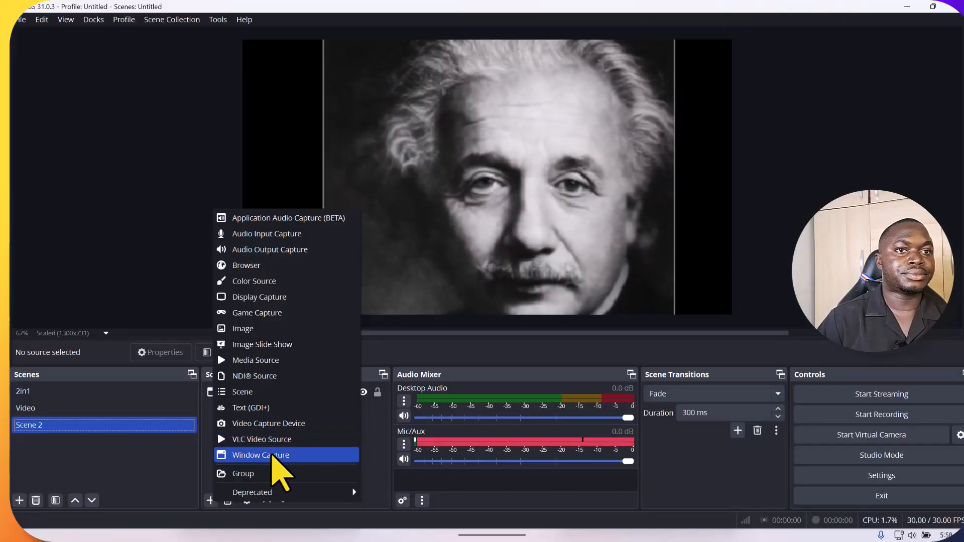
click(261, 455)
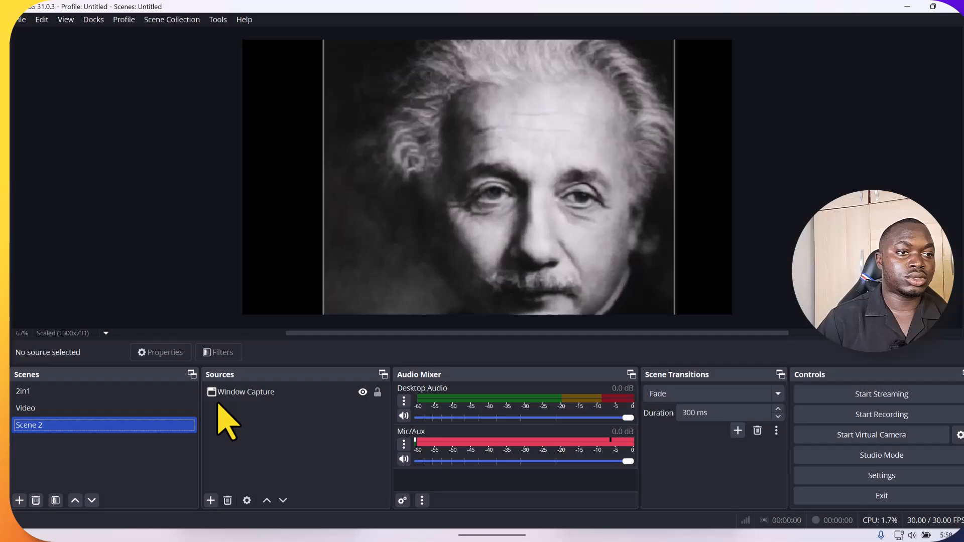
click(245, 392)
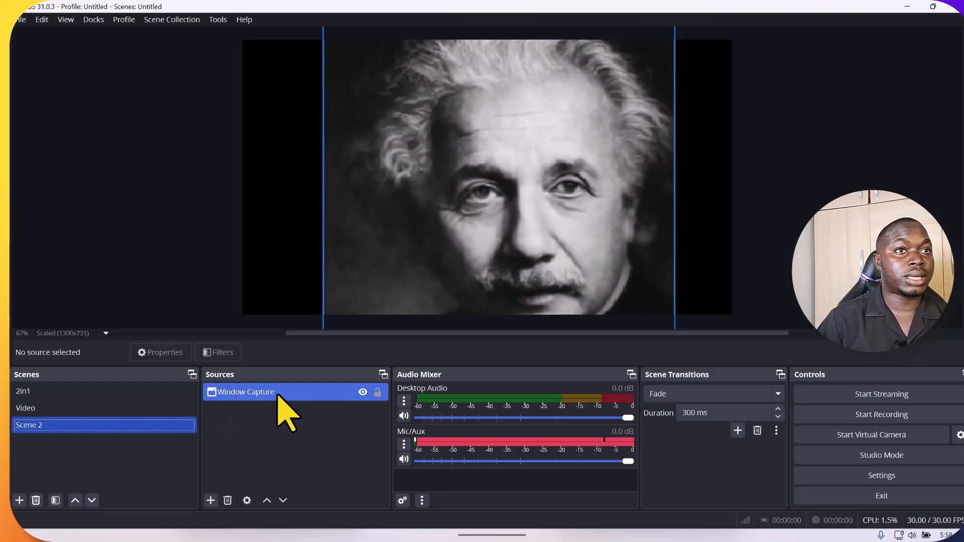
click(245, 392)
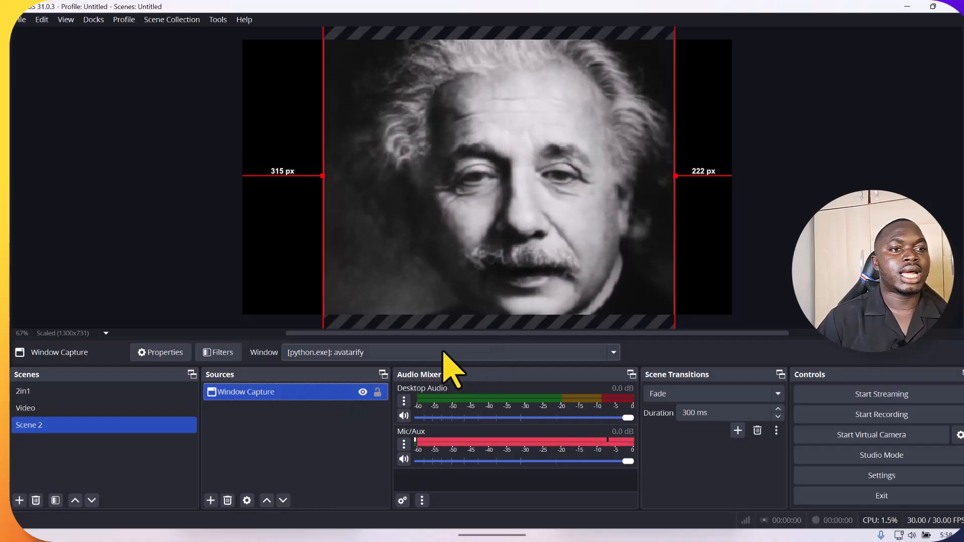
click(611, 353)
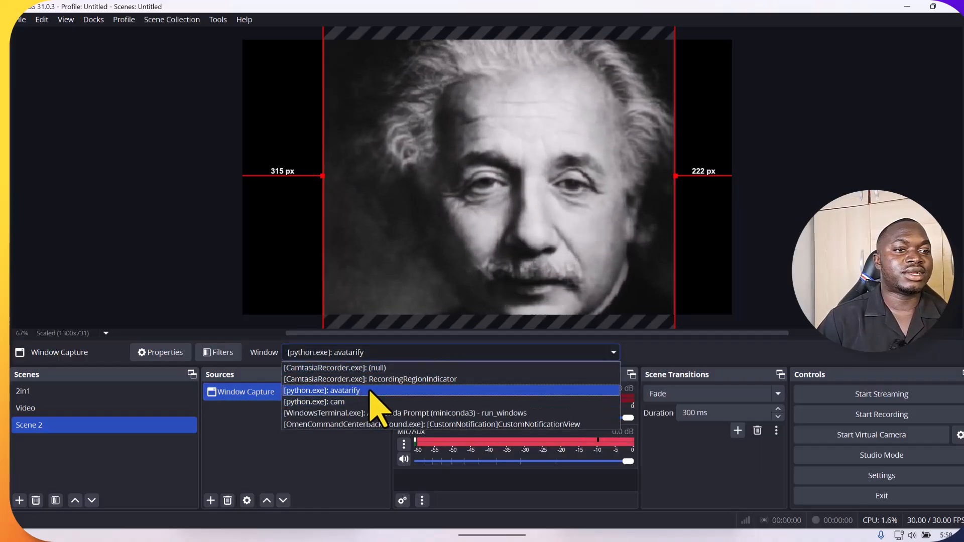
mouse_move(338, 402)
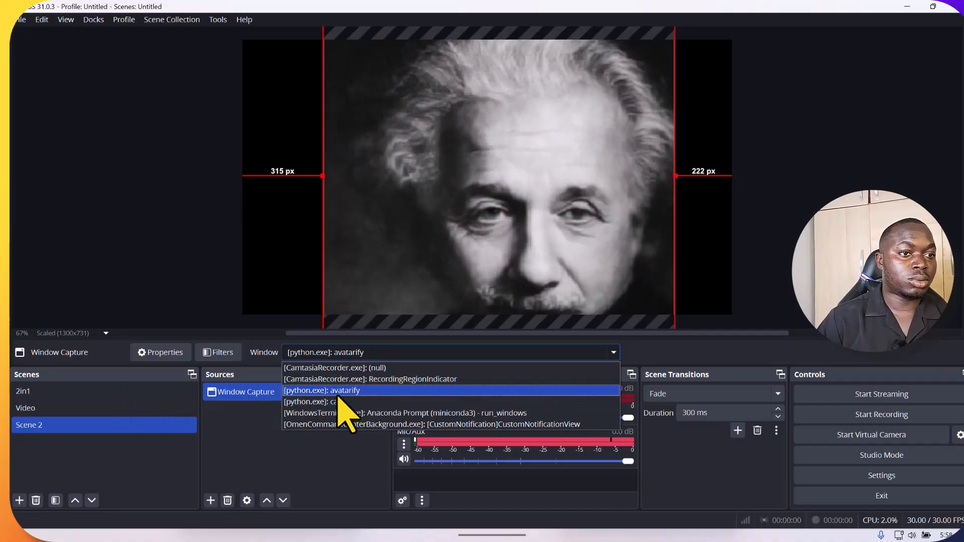
click(332, 402)
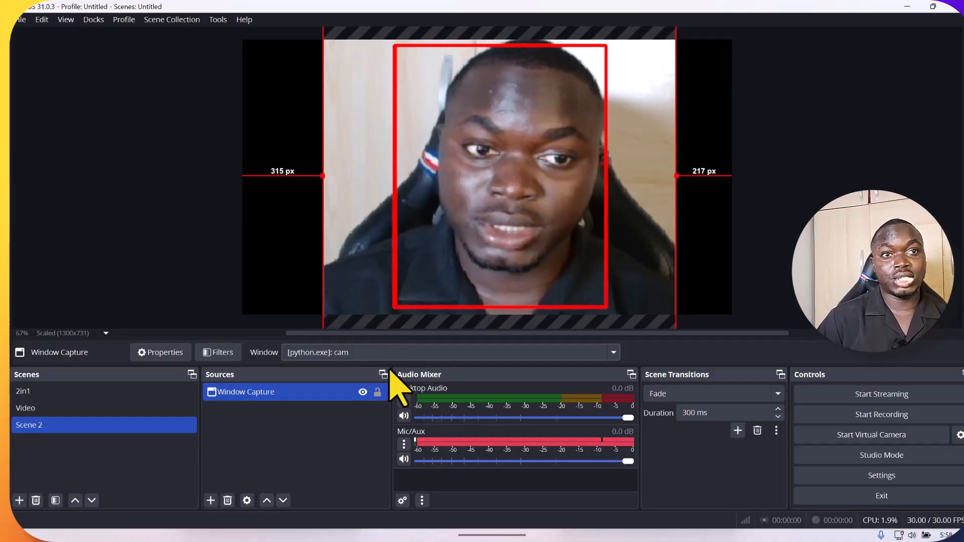
mouse_move(391, 382)
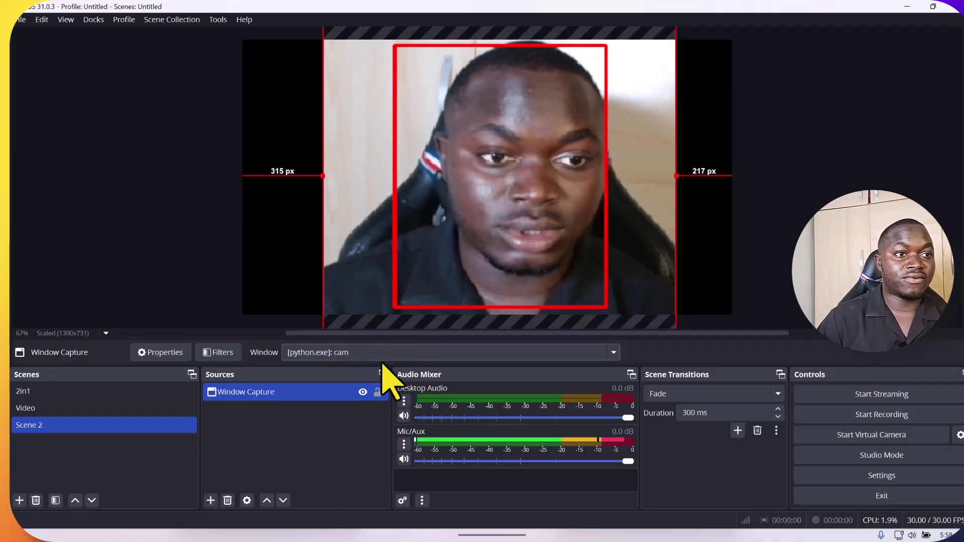
click(612, 353)
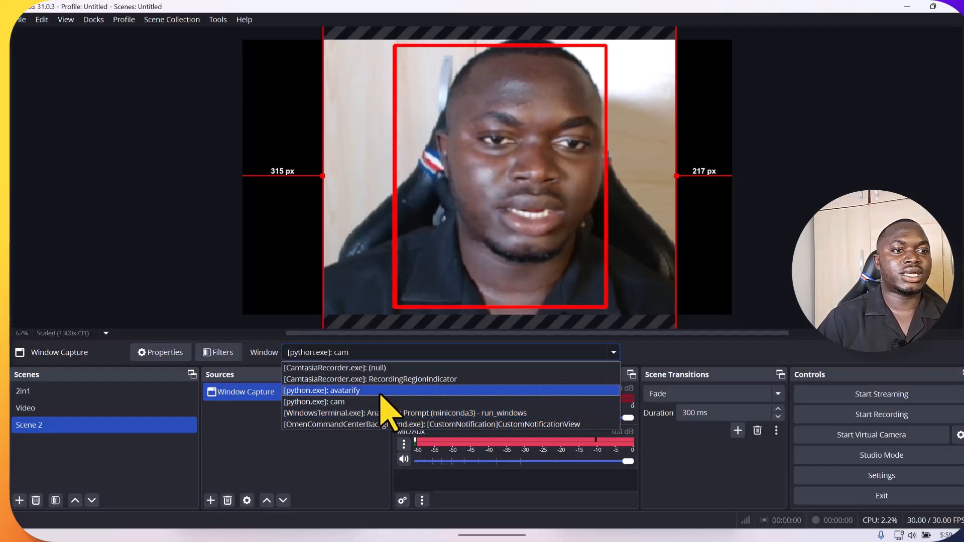
click(322, 391)
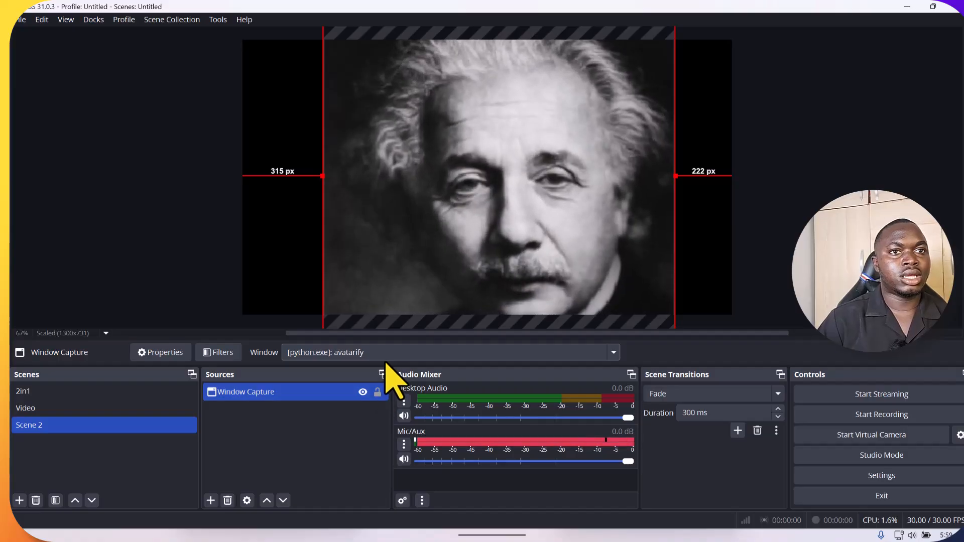
mouse_move(412, 301)
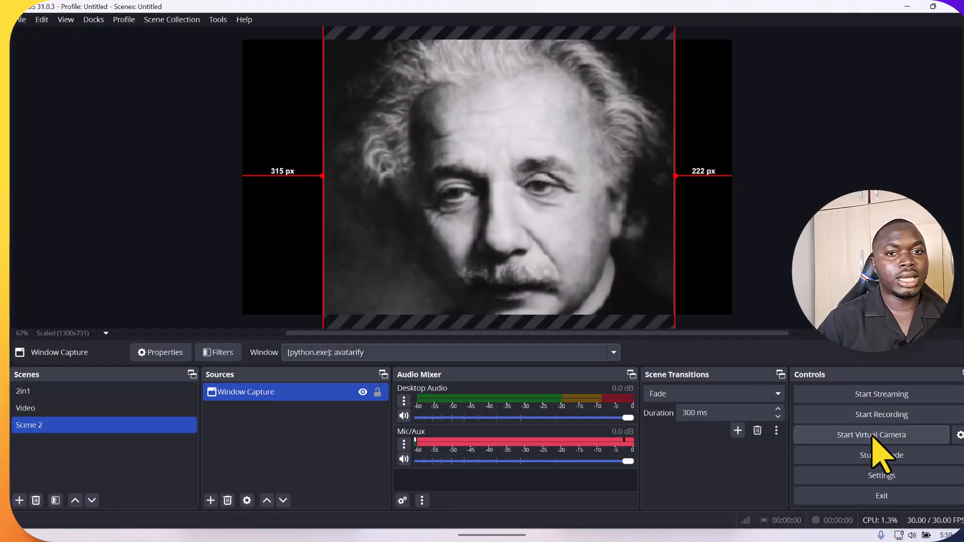
mouse_move(881, 458)
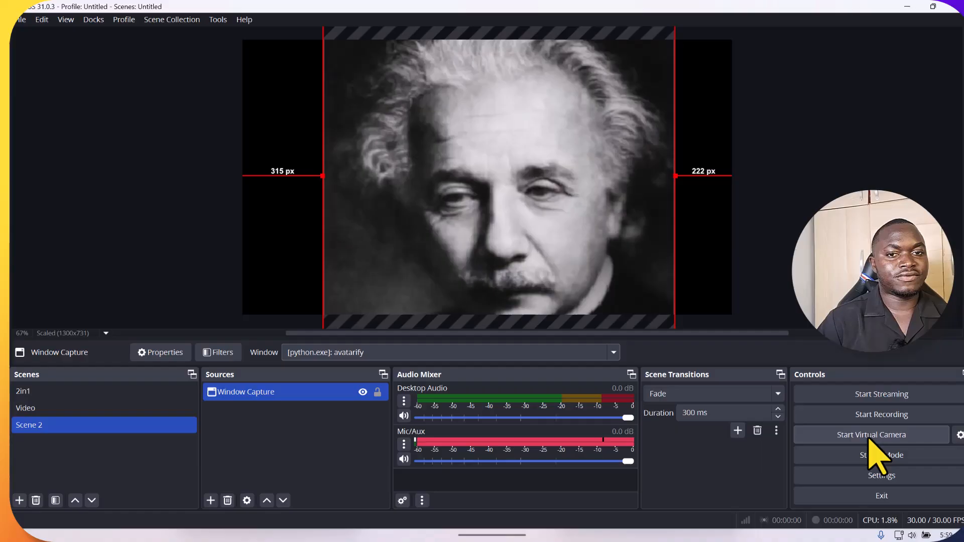
Step: Start the OBS virtual camera broadcasting the Einstein avatar scene
click(871, 435)
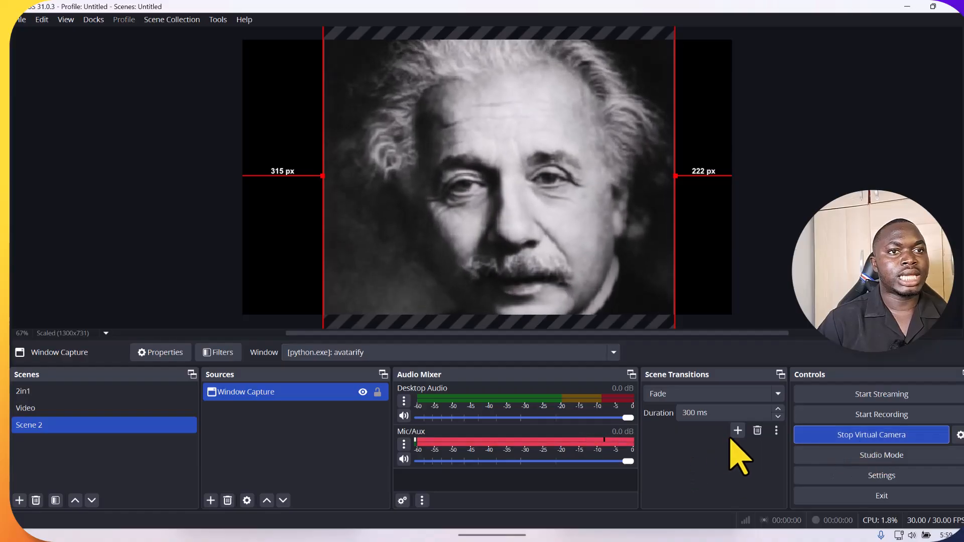
mouse_move(737, 431)
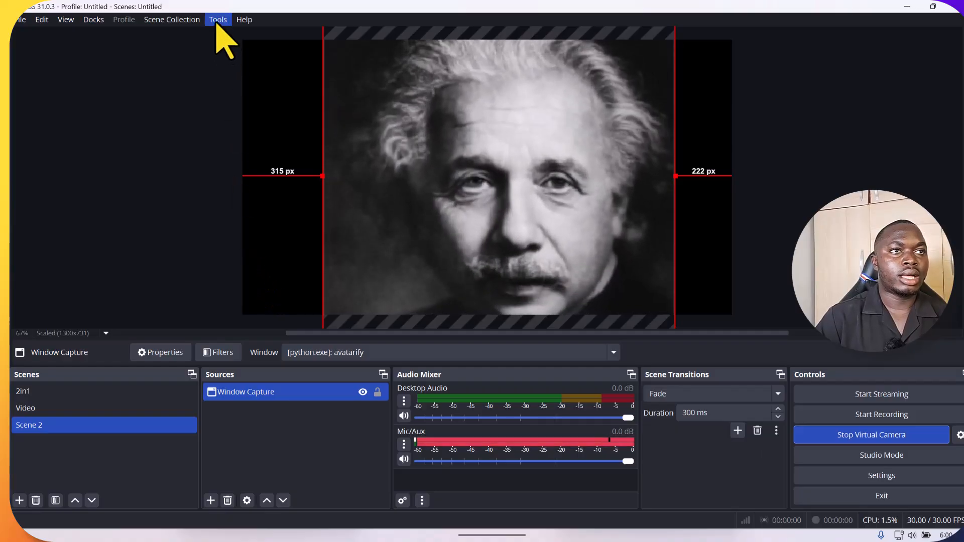
click(218, 19)
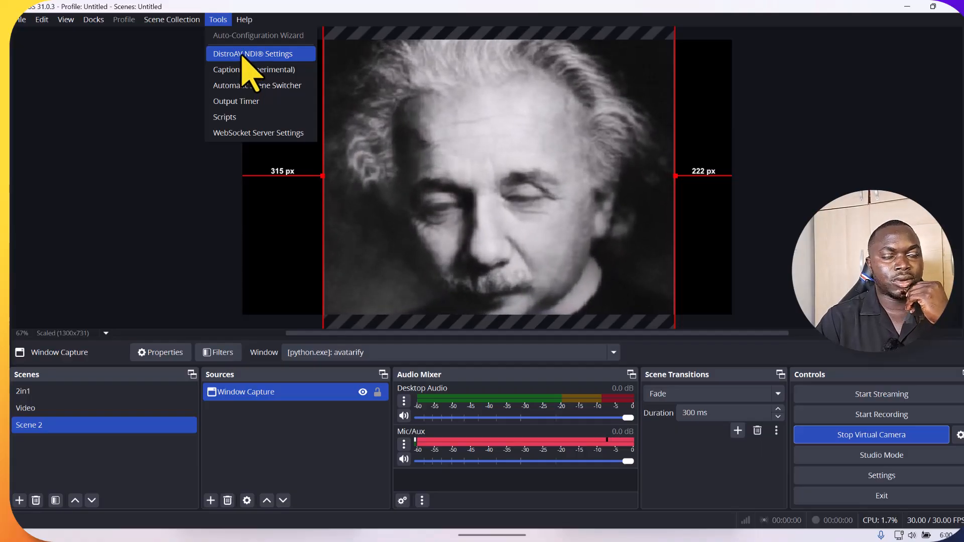
mouse_move(172, 110)
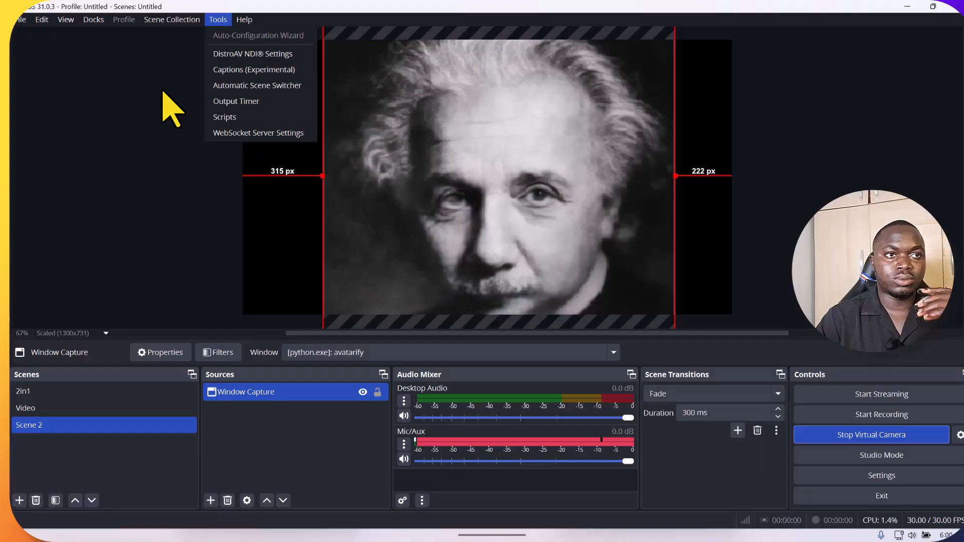
click(185, 123)
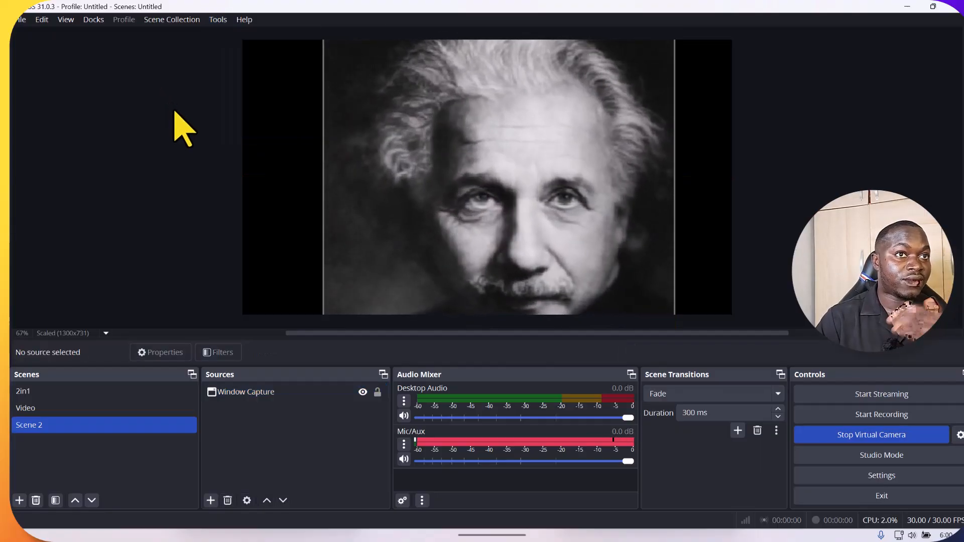
mouse_move(206, 141)
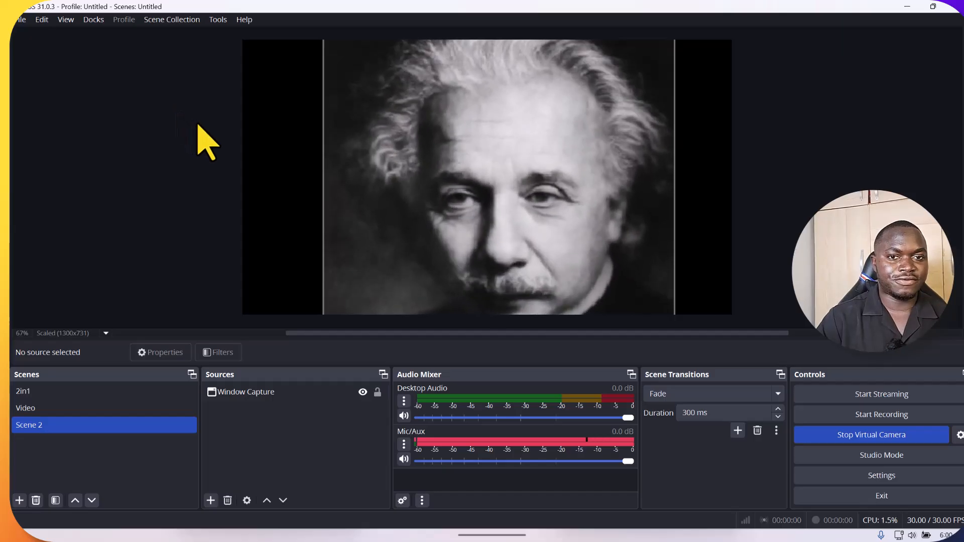
mouse_move(575, 514)
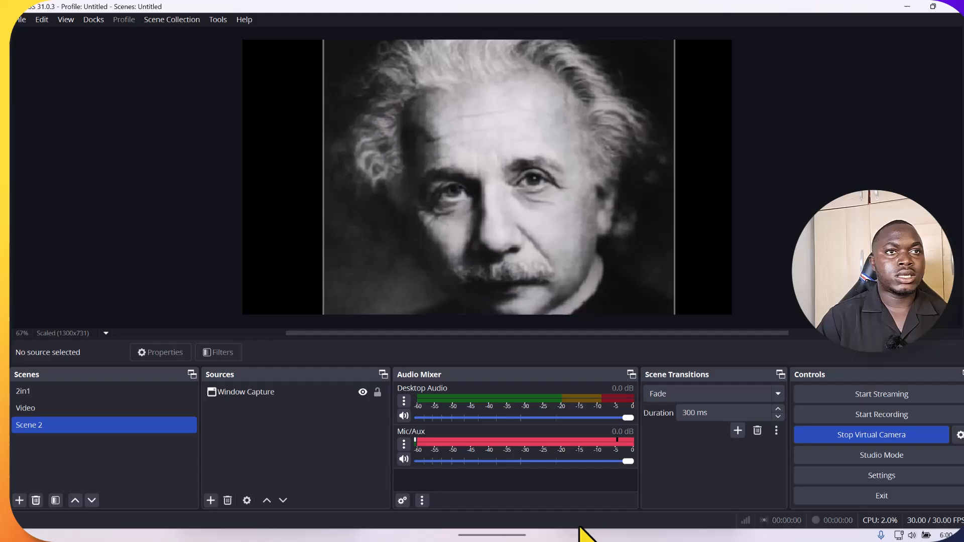
click(630, 523)
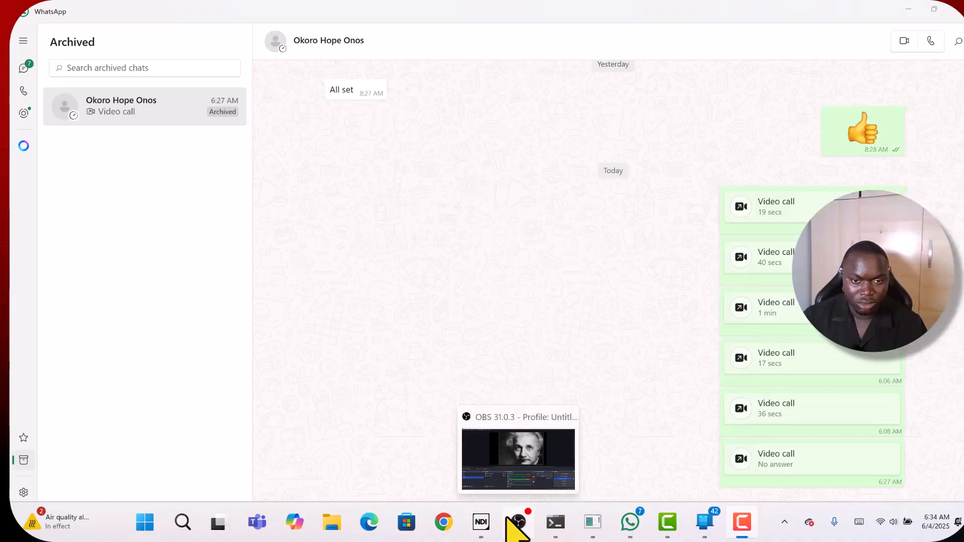
mouse_move(415, 255)
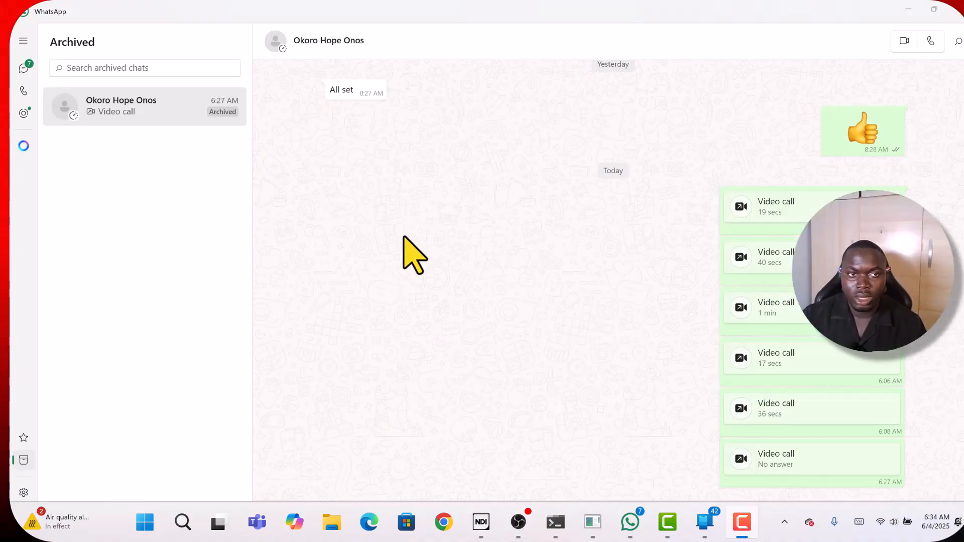
mouse_move(310, 162)
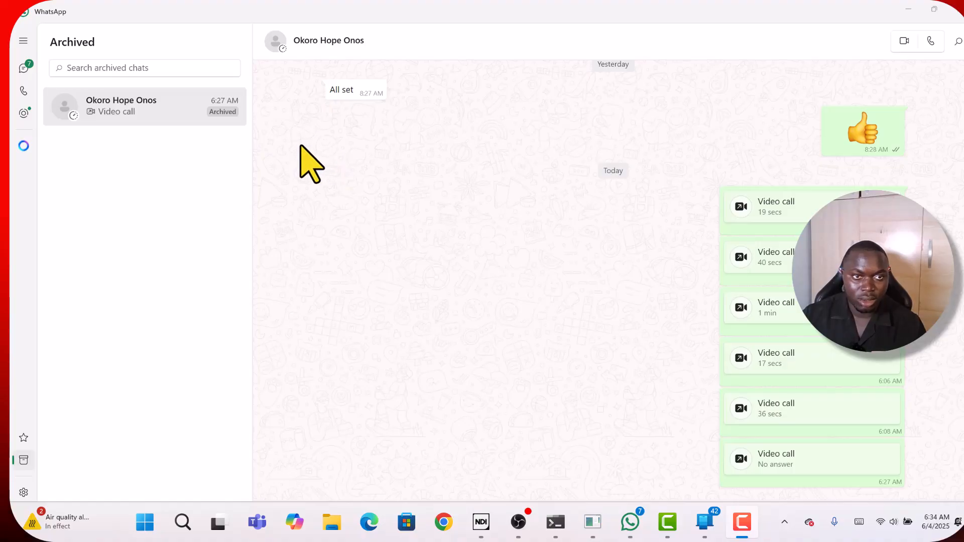
mouse_move(584, 188)
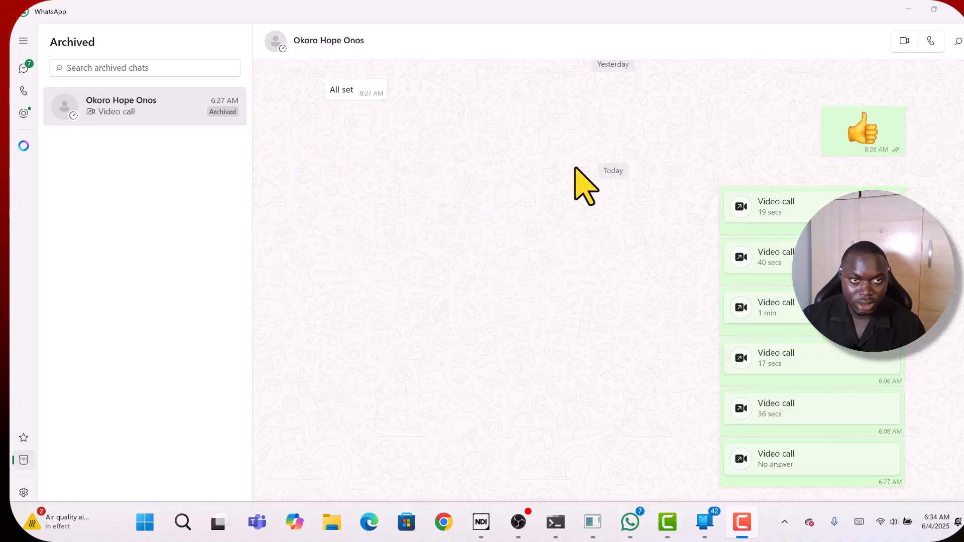
mouse_move(623, 369)
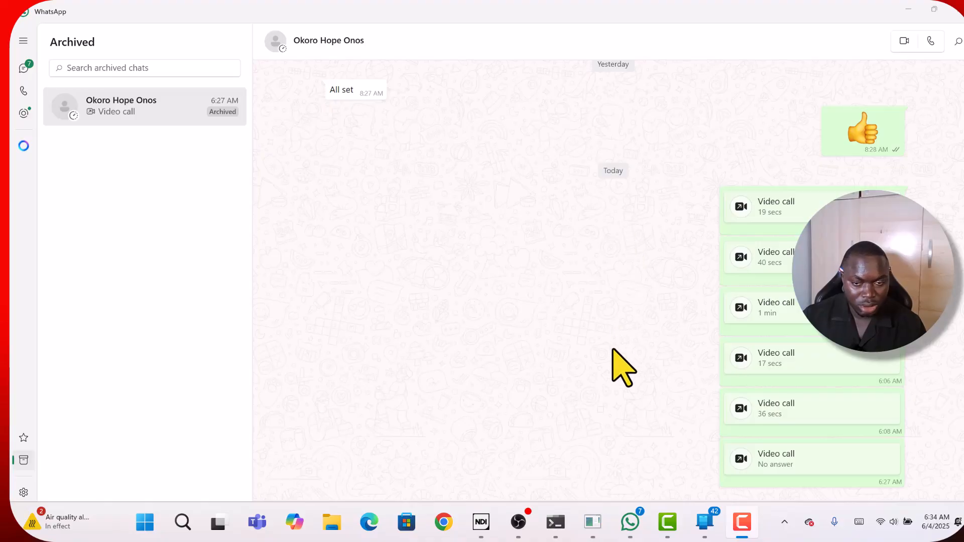
mouse_move(481, 523)
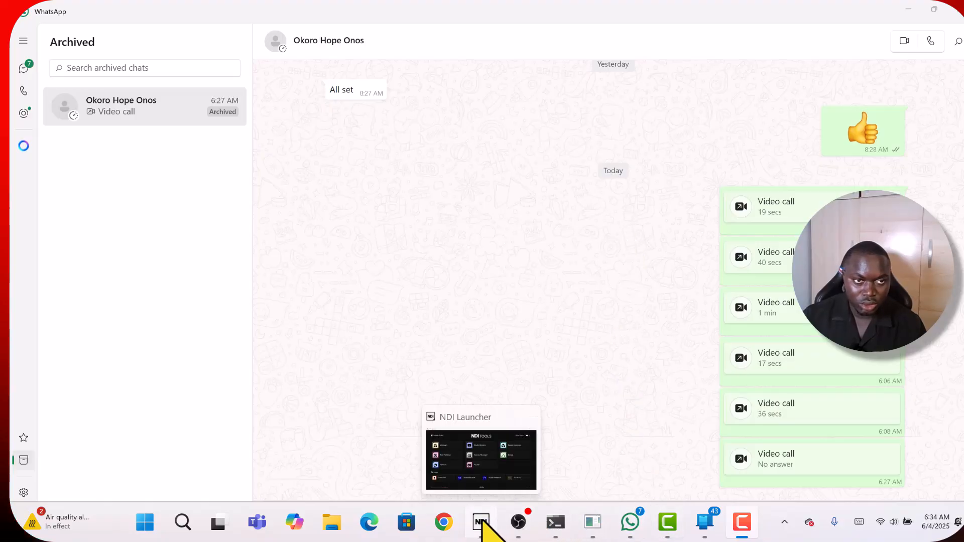
Step: Bring the NDI Tools launcher to the front over the WhatsApp chat
click(481, 523)
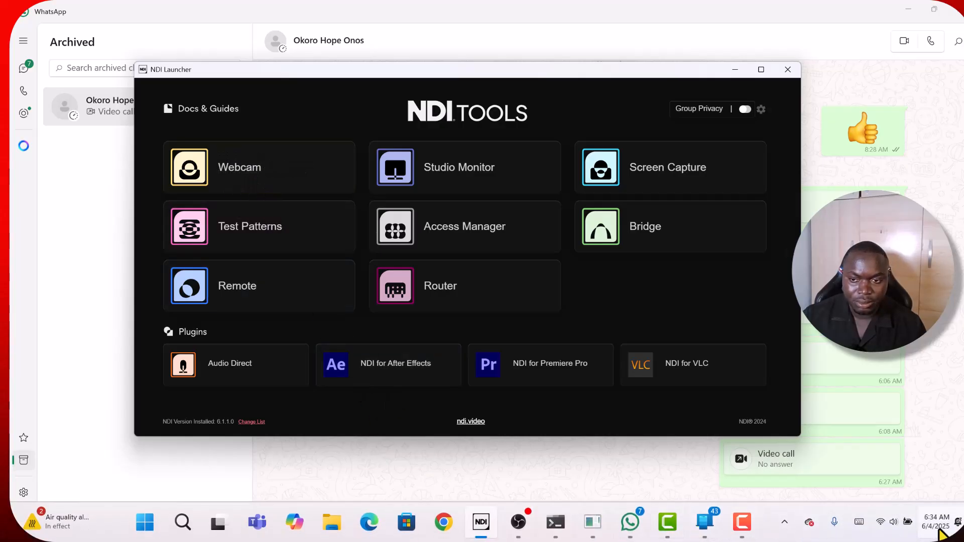
mouse_move(742, 523)
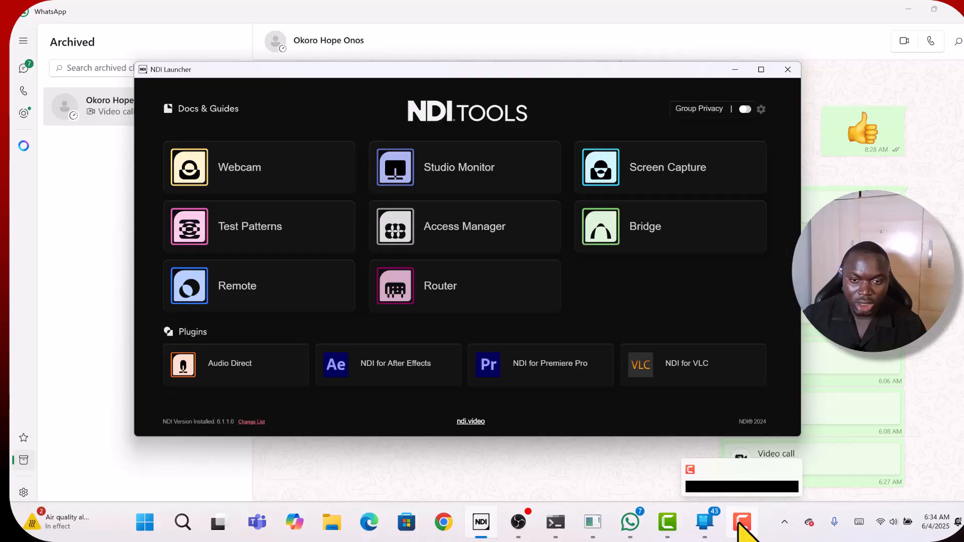
mouse_move(705, 523)
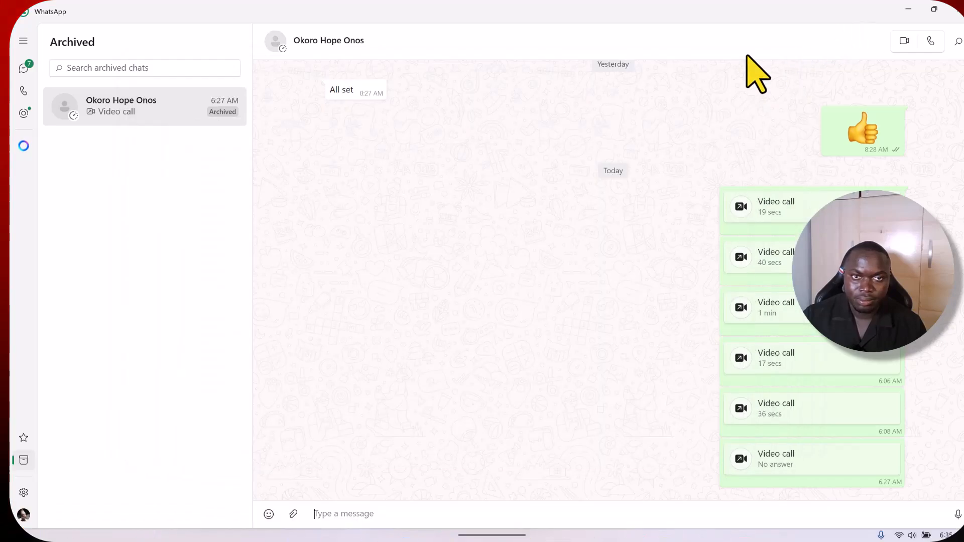
mouse_move(520, 522)
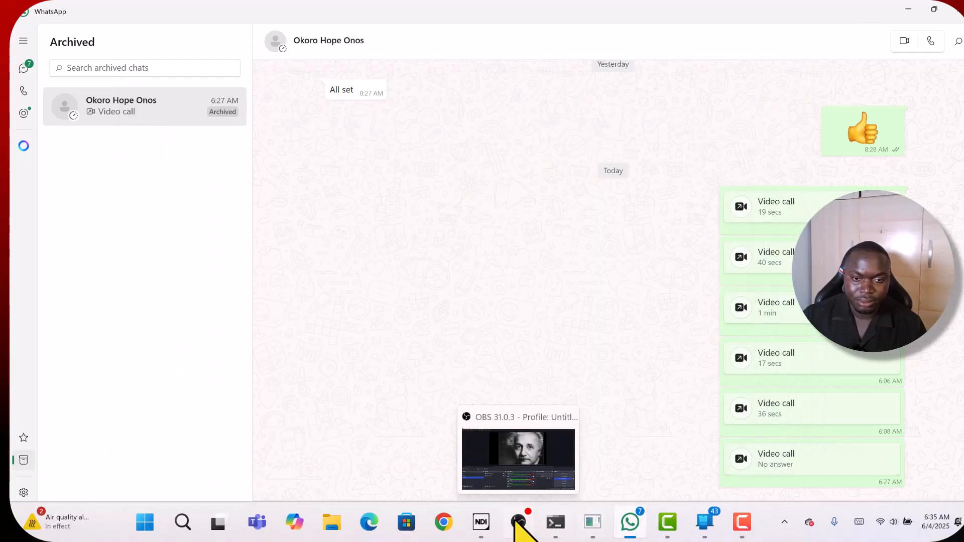
click(481, 522)
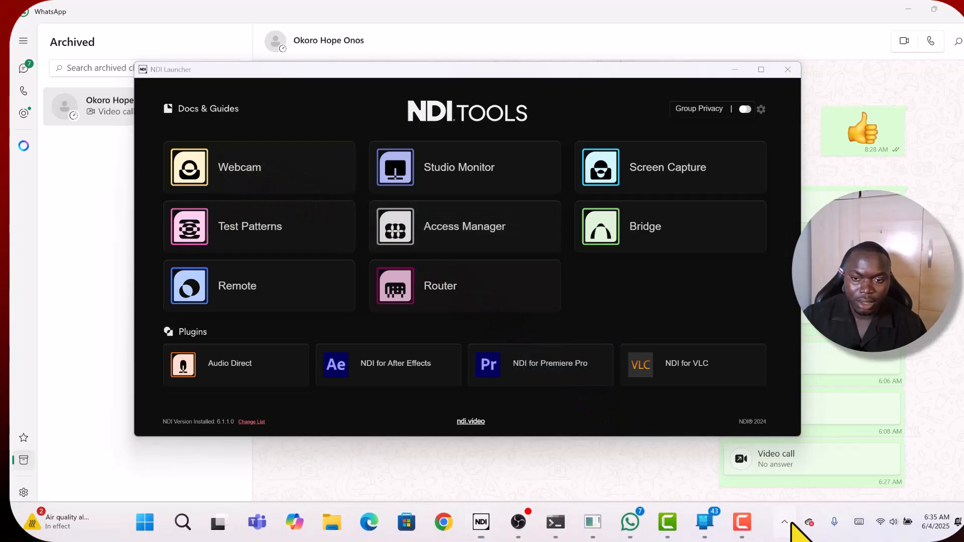
Step: Show the NDI Webcam panel with Video 1 carrying the Einstein avatar from OBS
click(239, 167)
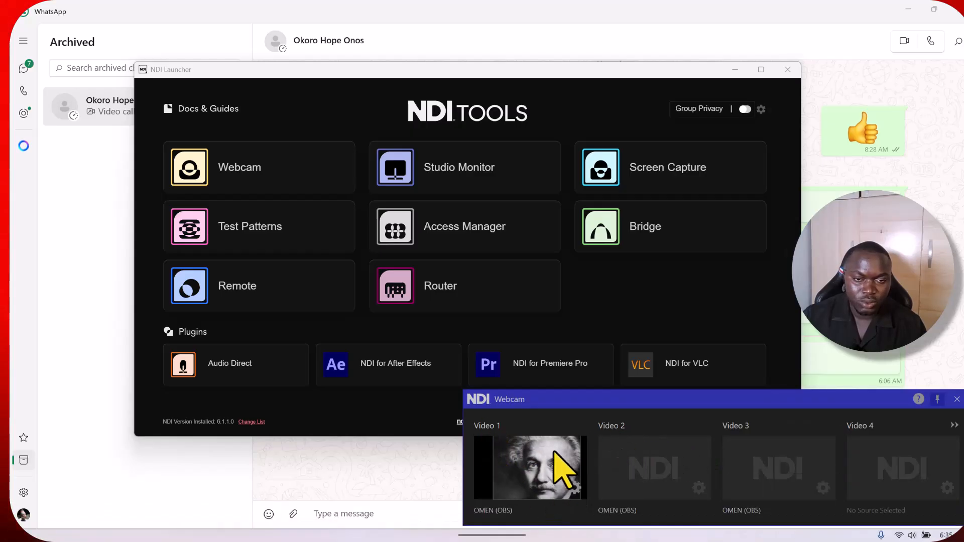
mouse_move(556, 424)
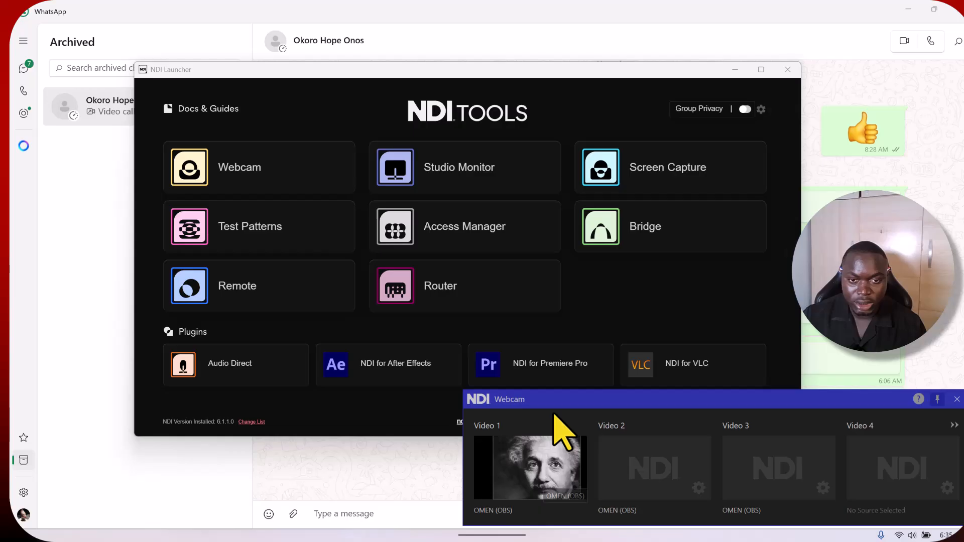
mouse_move(920, 486)
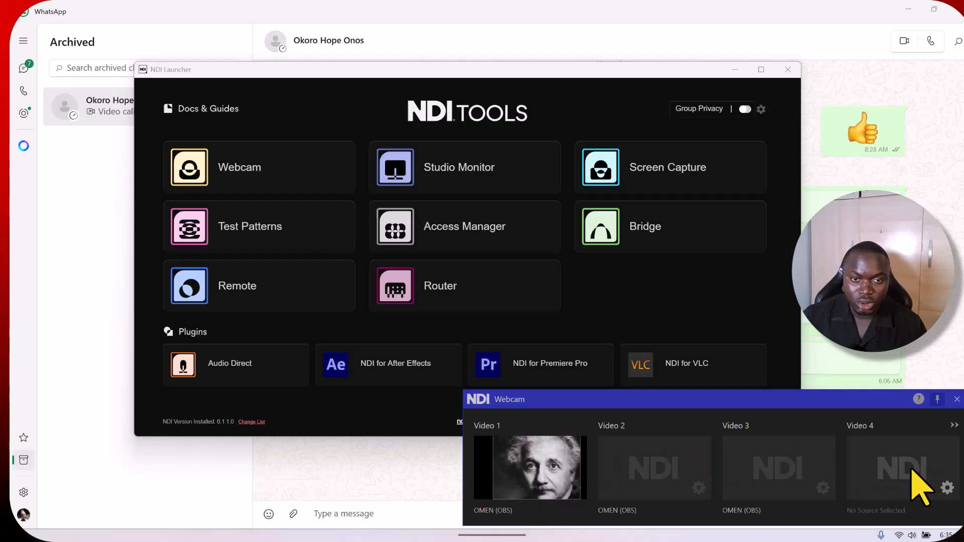
mouse_move(707, 505)
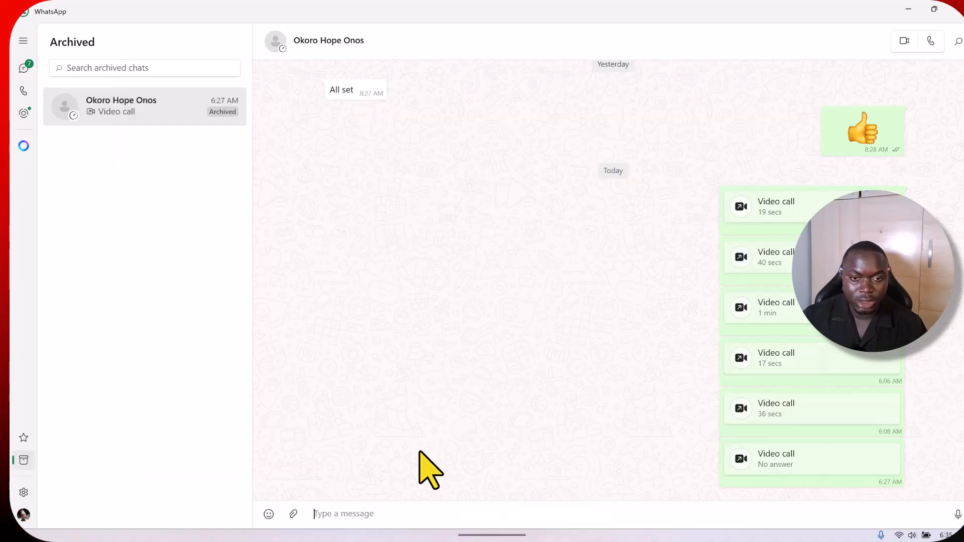
mouse_move(489, 342)
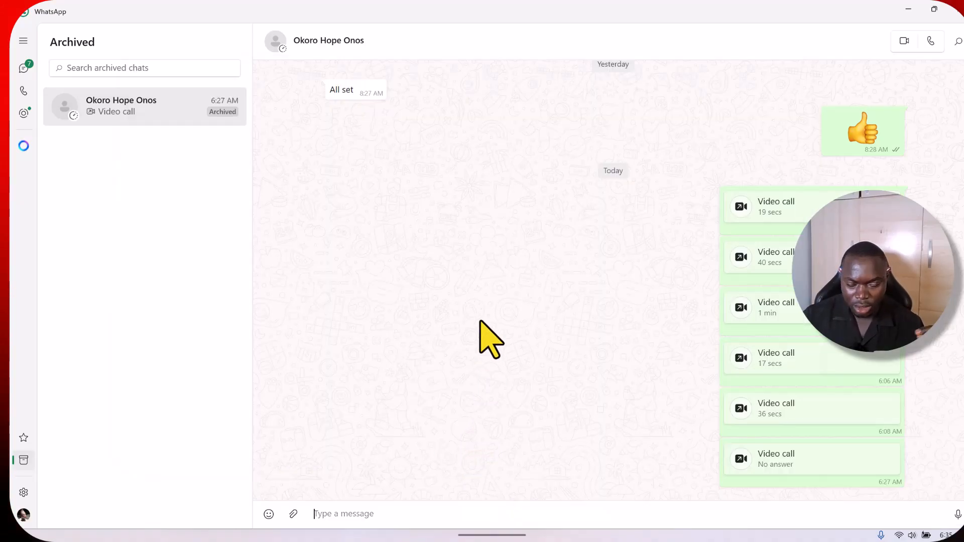
mouse_move(736, 302)
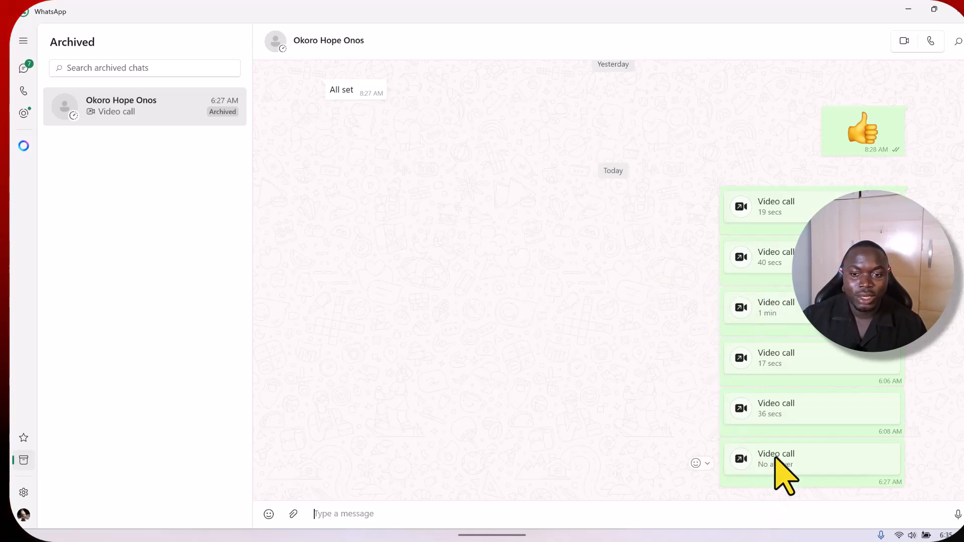
mouse_move(549, 200)
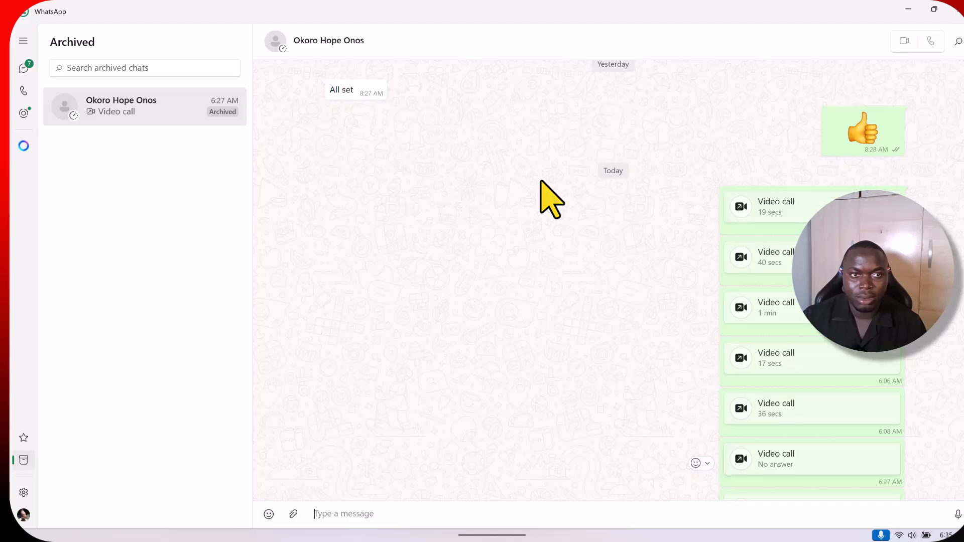
Step: Place the WhatsApp video call to the contact with the Einstein avatarify window in view
click(904, 40)
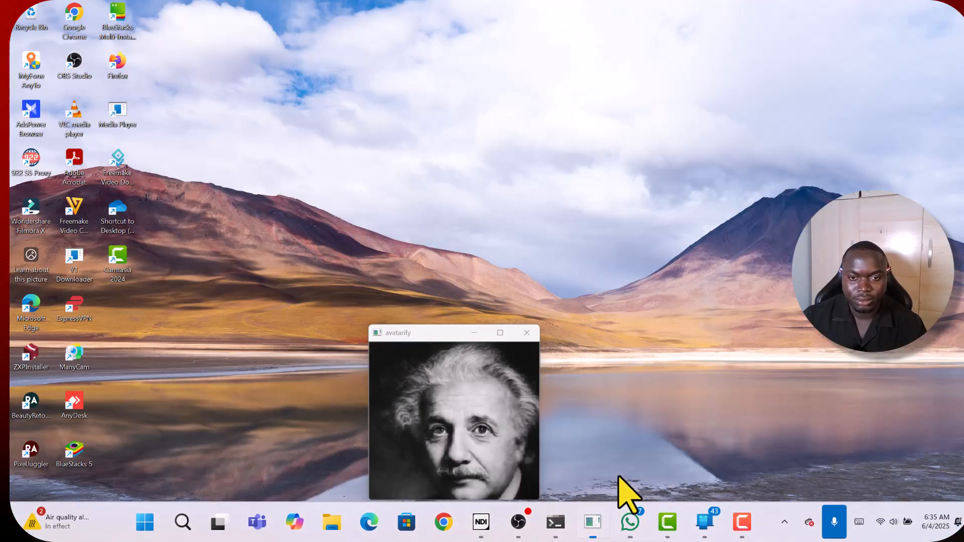
Step: Talk on the call with the Einstein avatar as outgoing video, then end the call
click(630, 522)
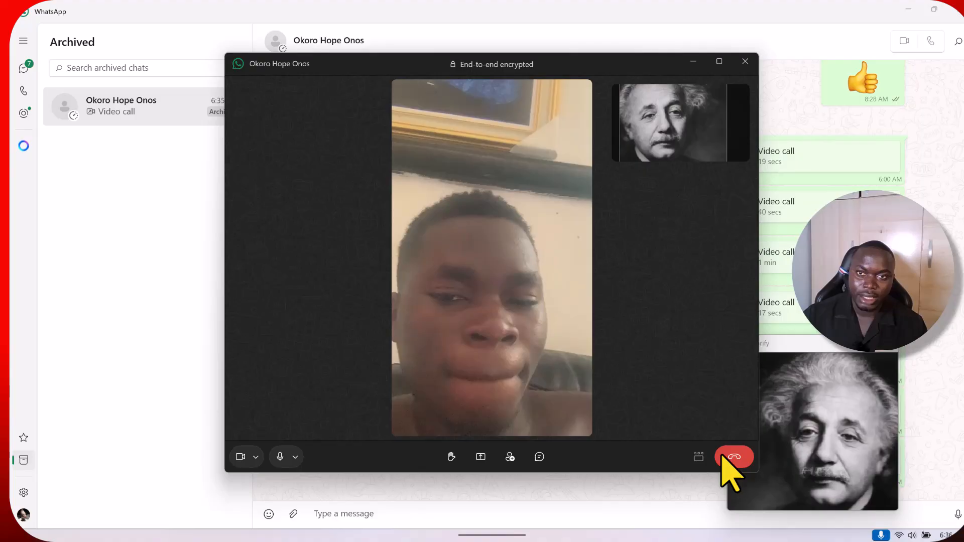
click(734, 458)
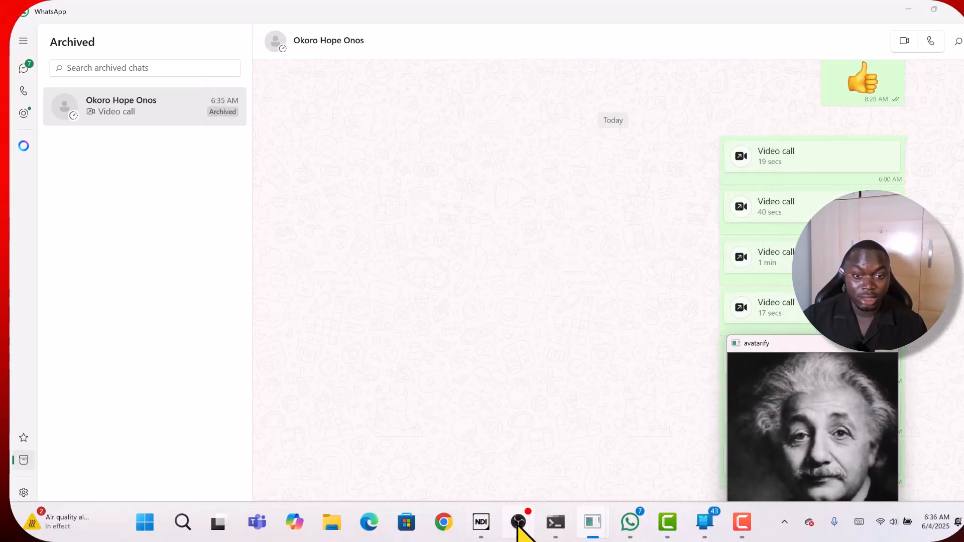
mouse_move(590, 523)
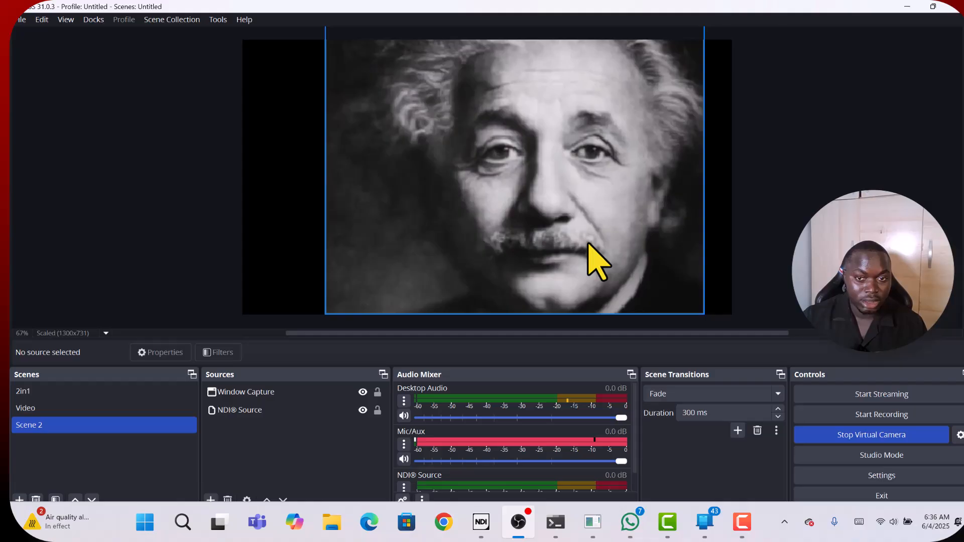
Step: Confirm Scene 2's Window Capture source keeps capturing [python.exe]: avatarify
click(239, 409)
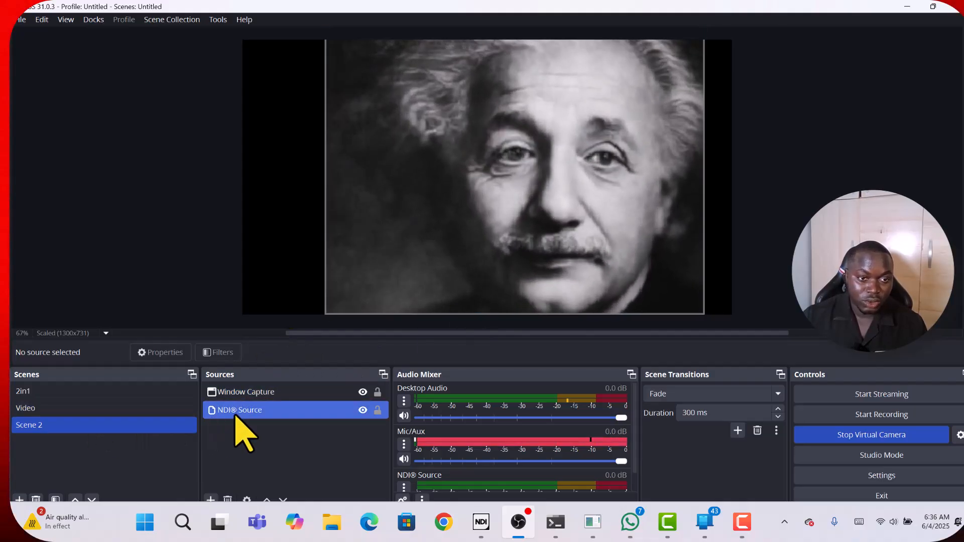
click(245, 392)
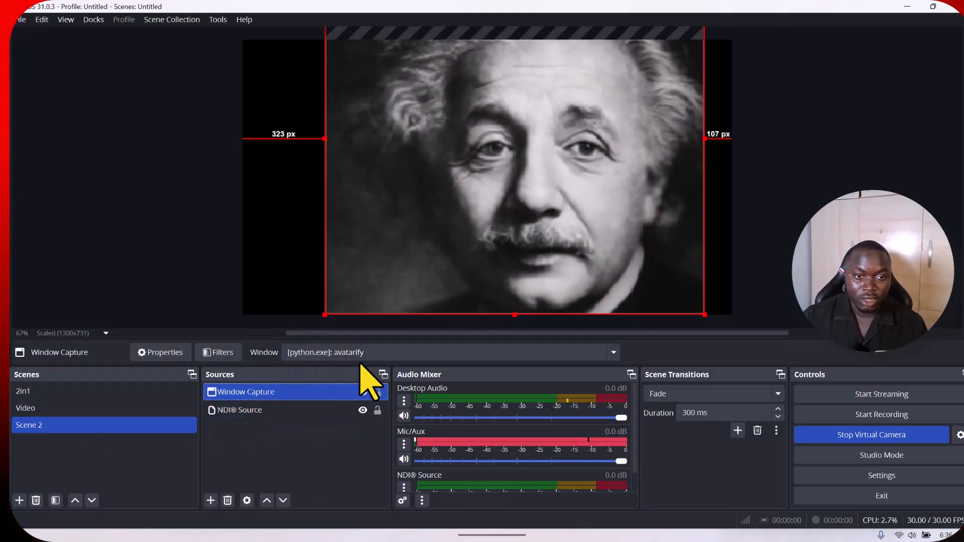
click(612, 353)
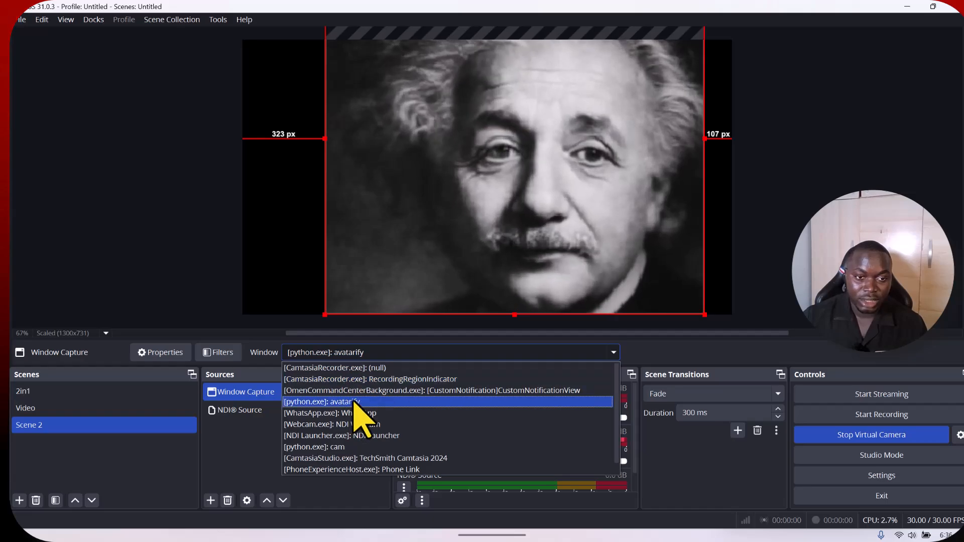
click(323, 401)
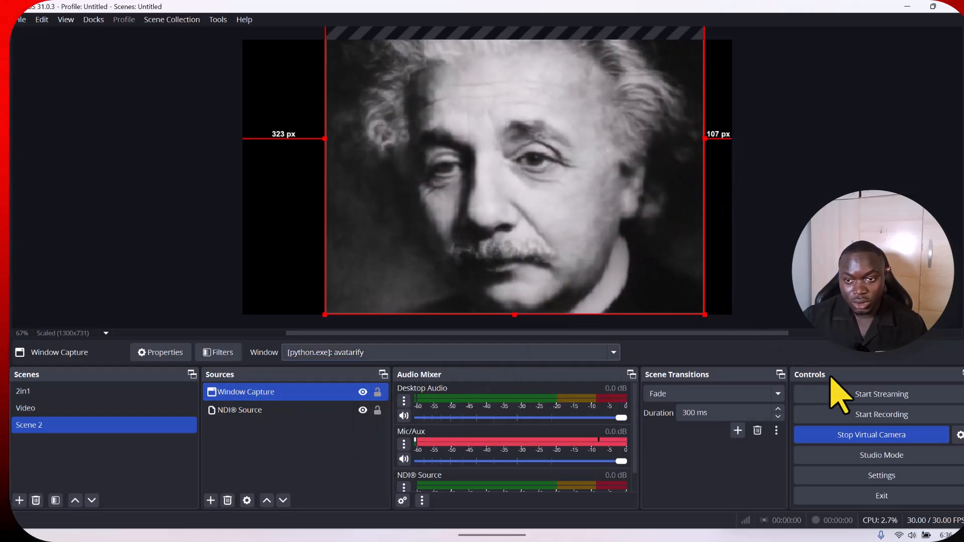